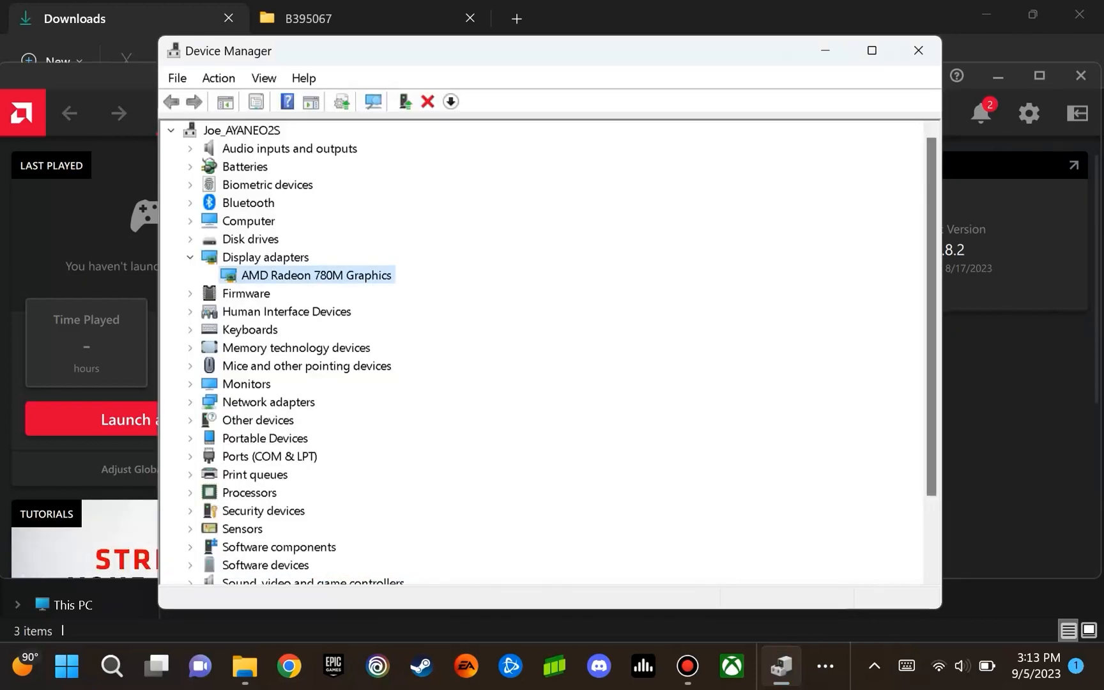
Open the AMD Radeon 780M Graphics adapter's Properties in Device Manager
right_click(315, 275)
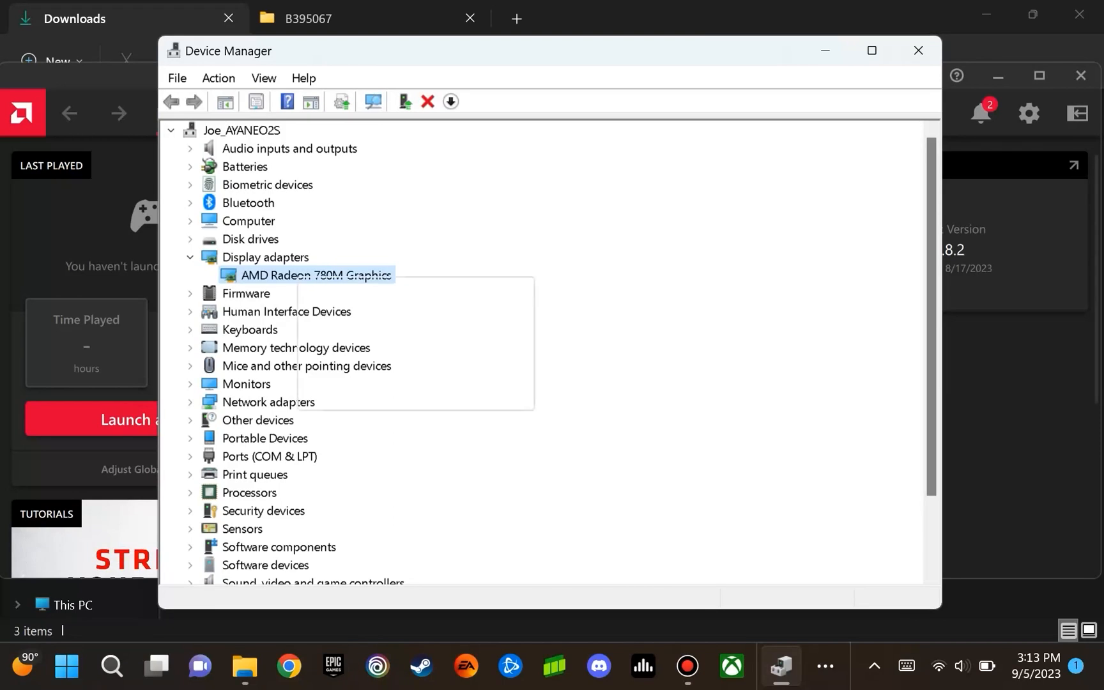
right_click(315, 275)
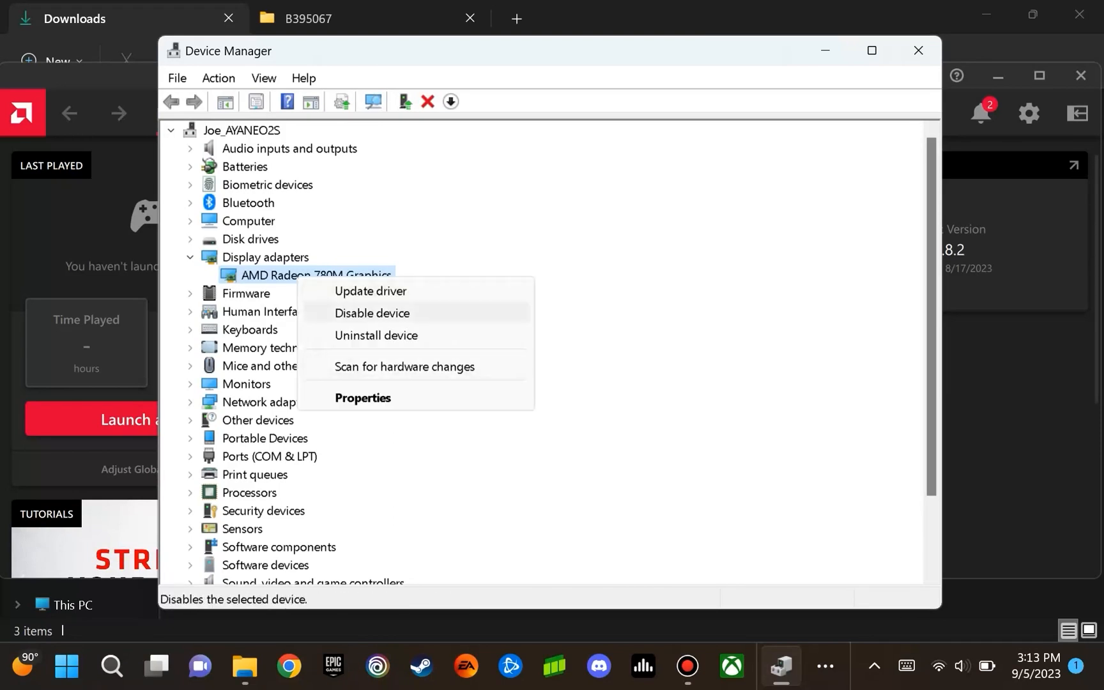
mouse_move(362, 397)
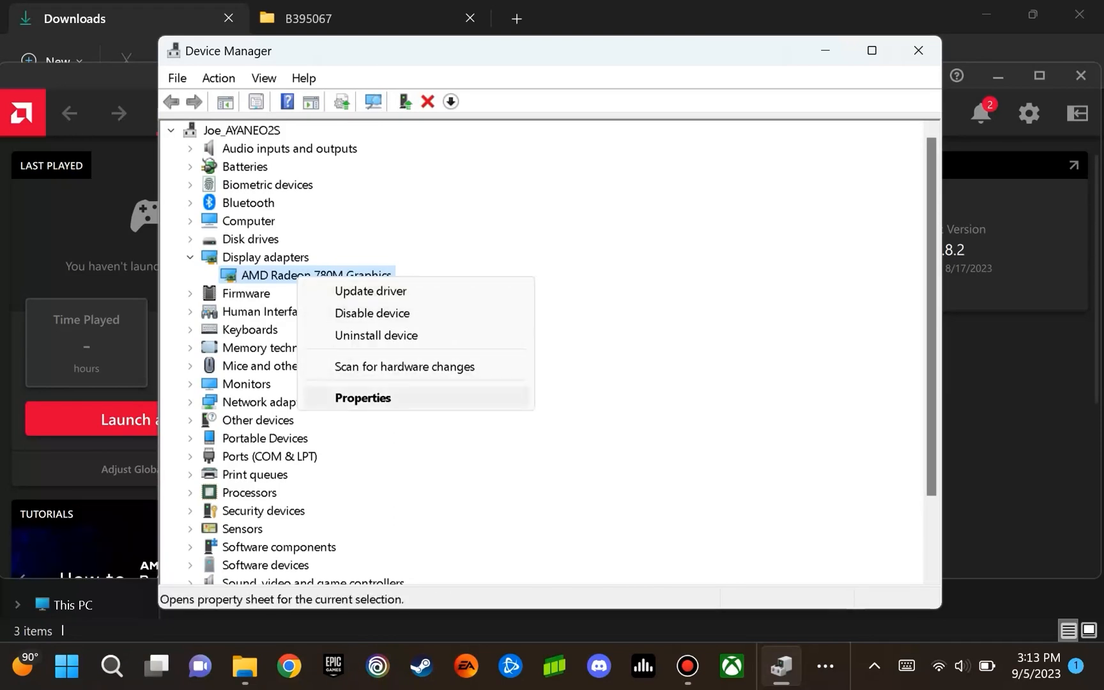
left_click(362, 398)
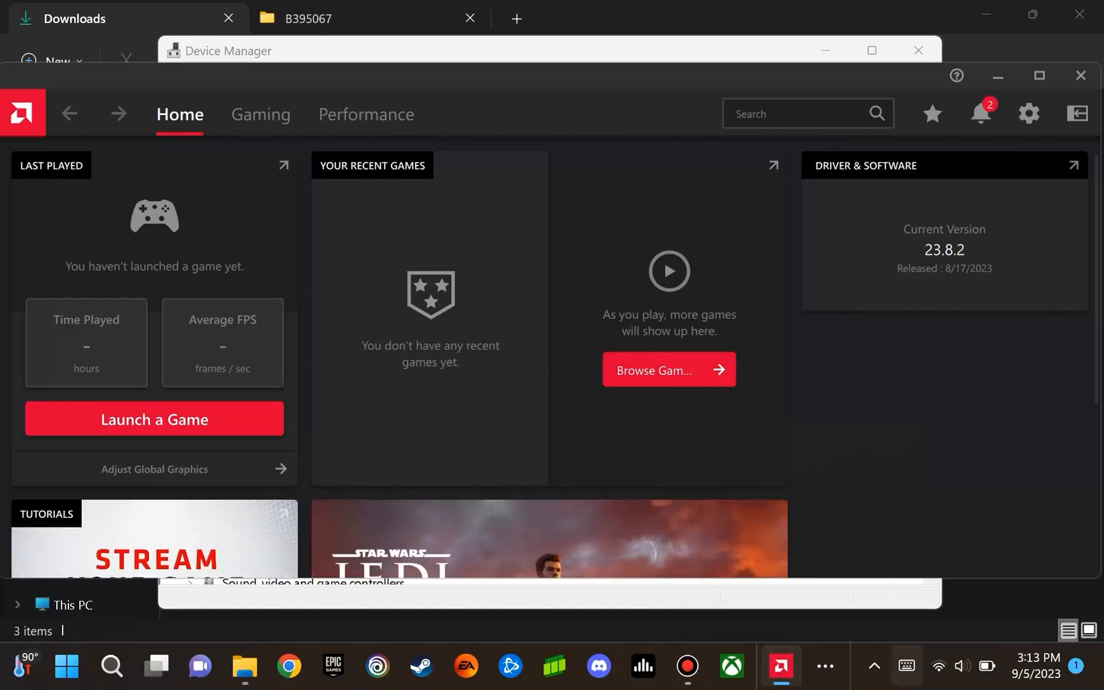
Show the Download list on the AYANEO Support tab in Edge, scrolled to AYASpace and drivers
left_click(779, 666)
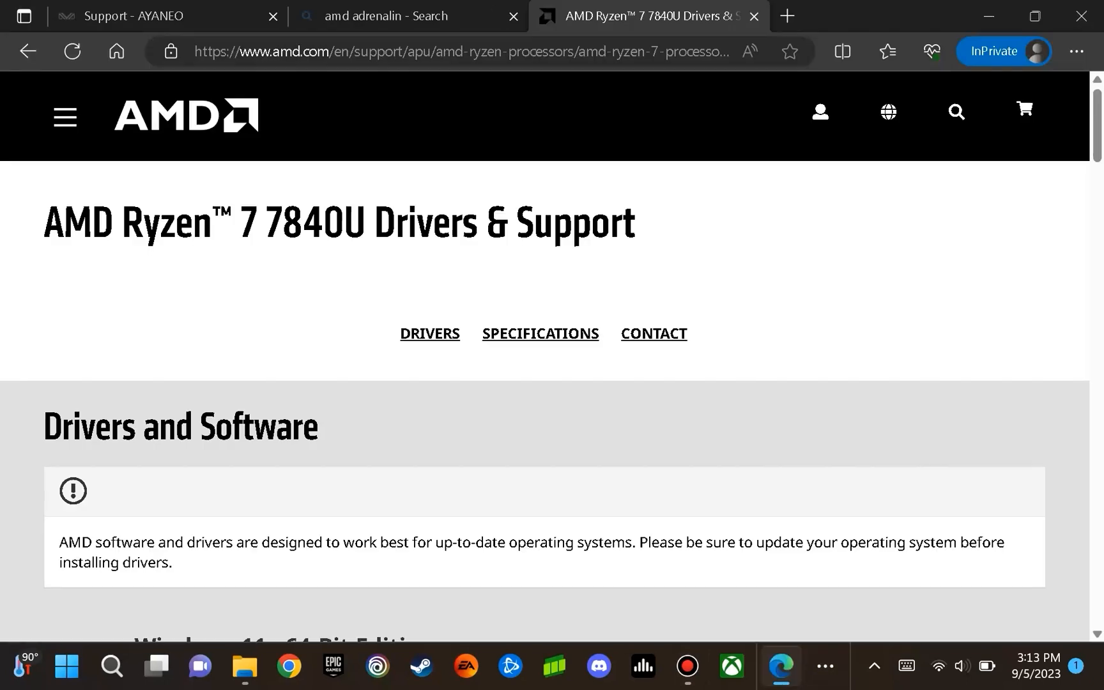
left_click(161, 16)
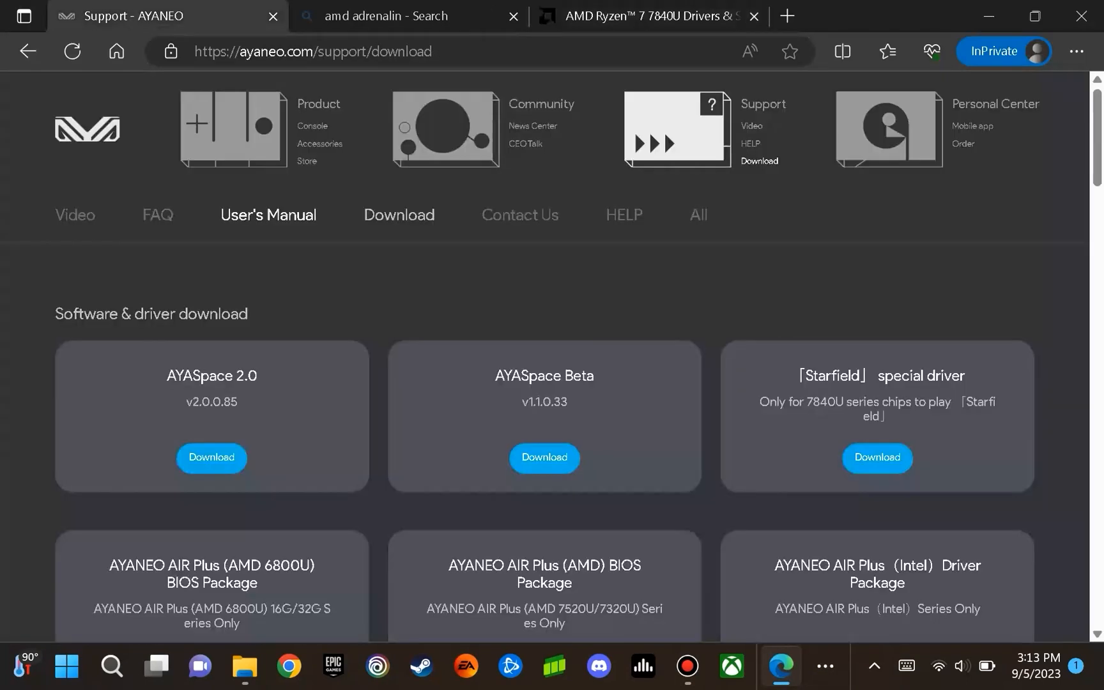
left_click(399, 215)
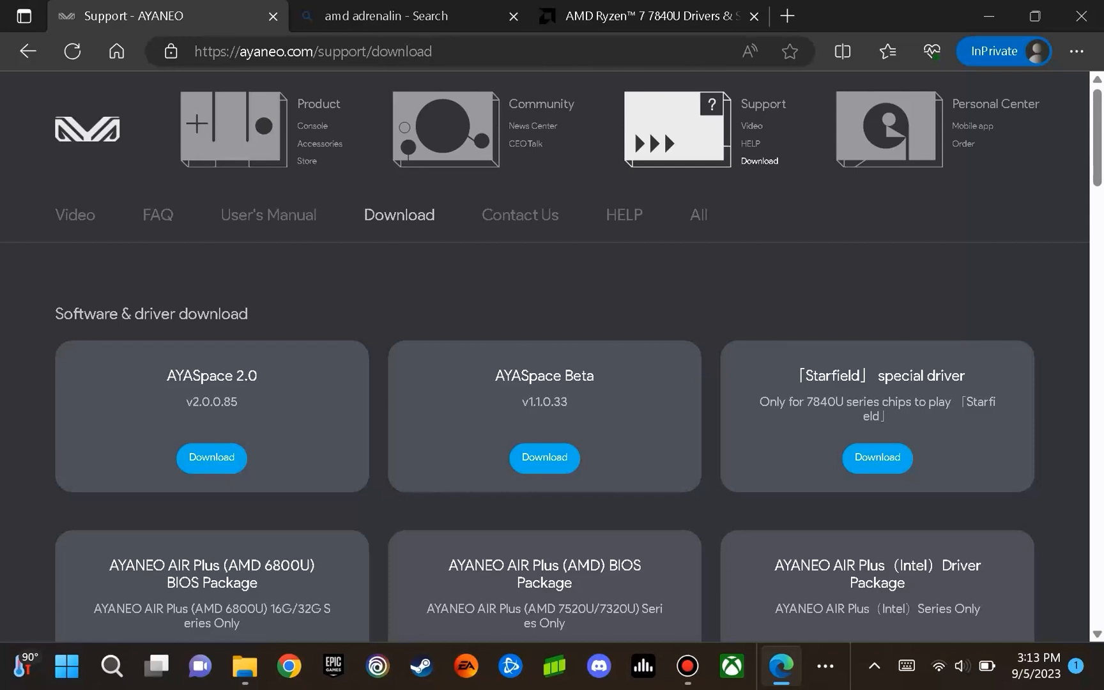
scroll("down", 3)
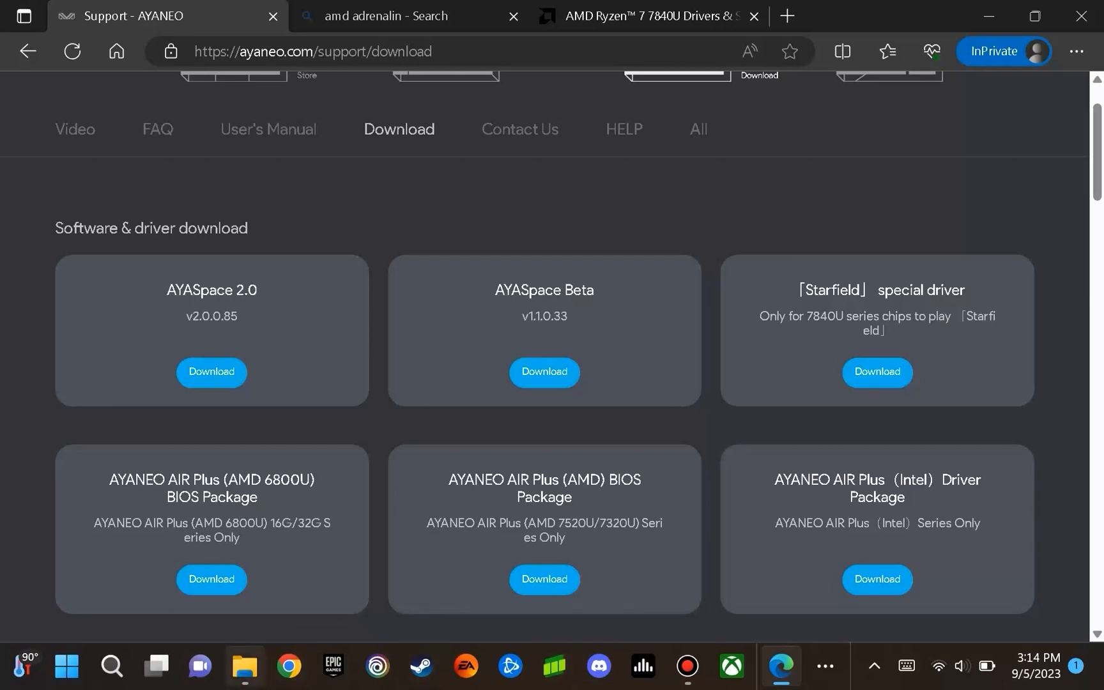
Extract the 230817a-395456E-Nantong_Huada zip in Downloads to its default same-name folder
left_click(243, 664)
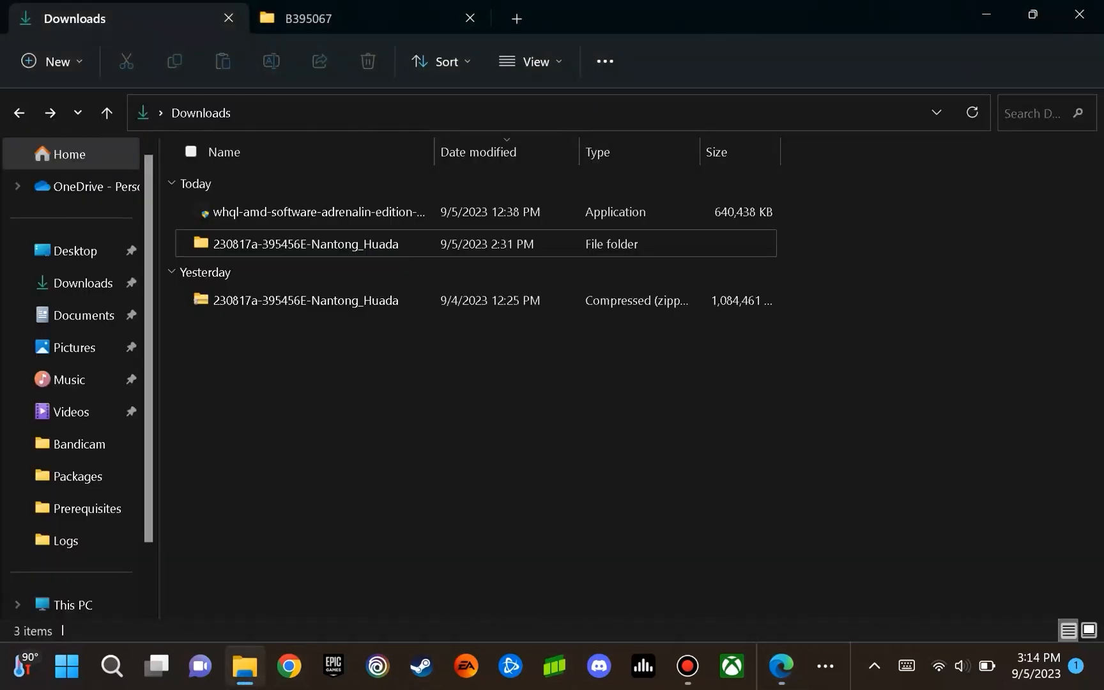
left_click(306, 299)
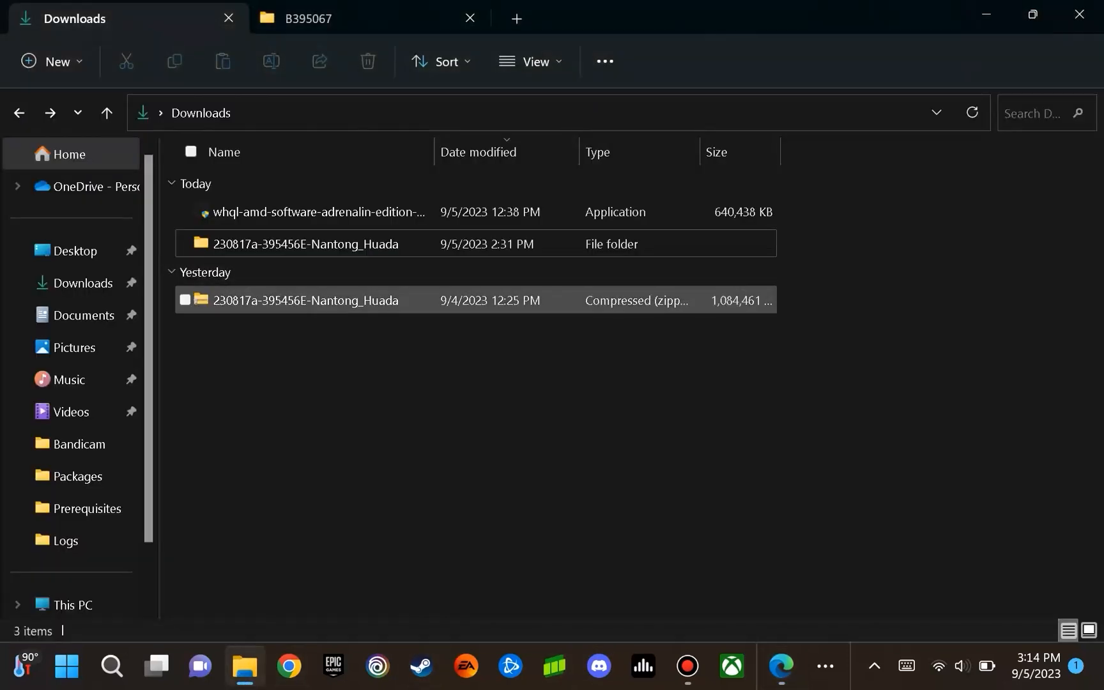
left_click(305, 300)
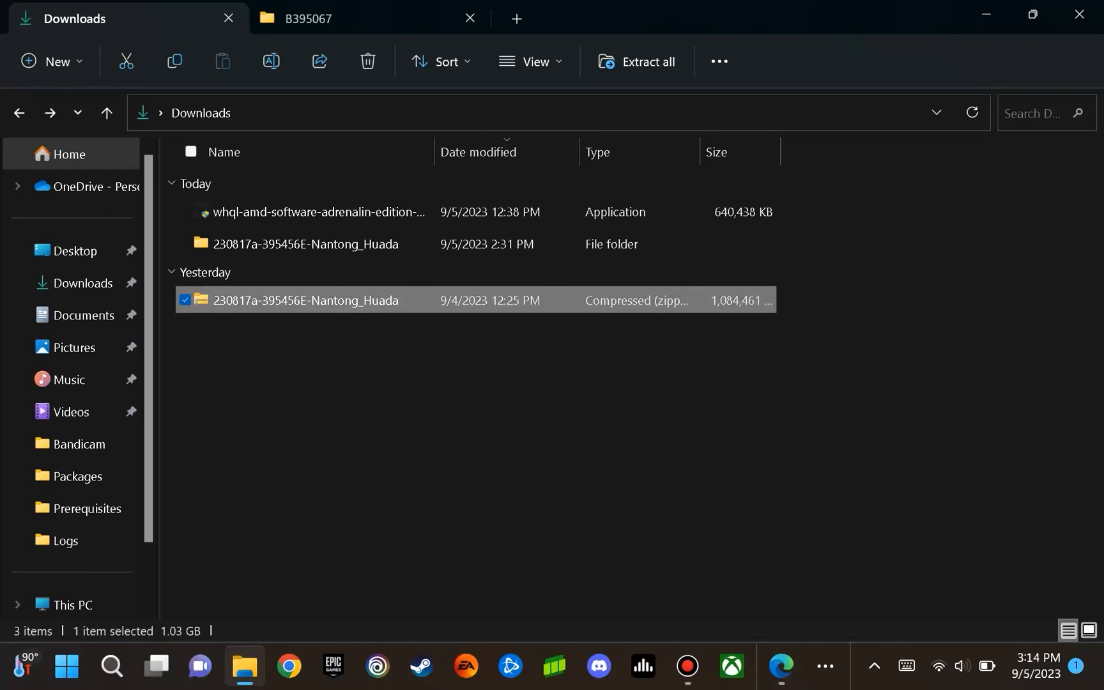
right_click(306, 300)
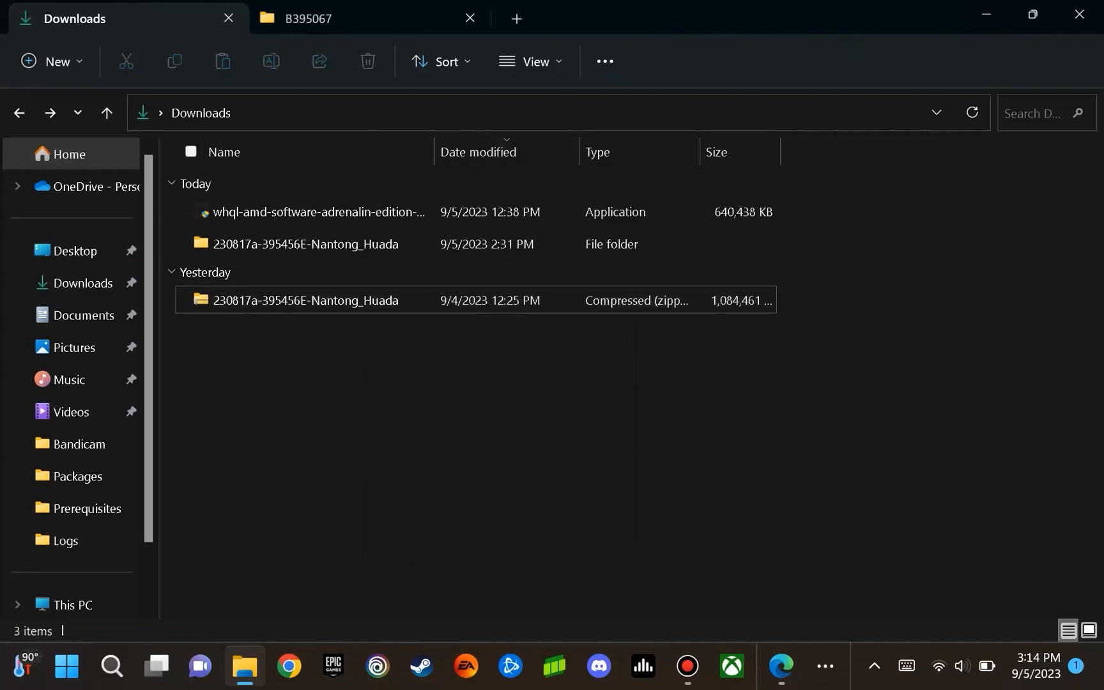
left_click(637, 61)
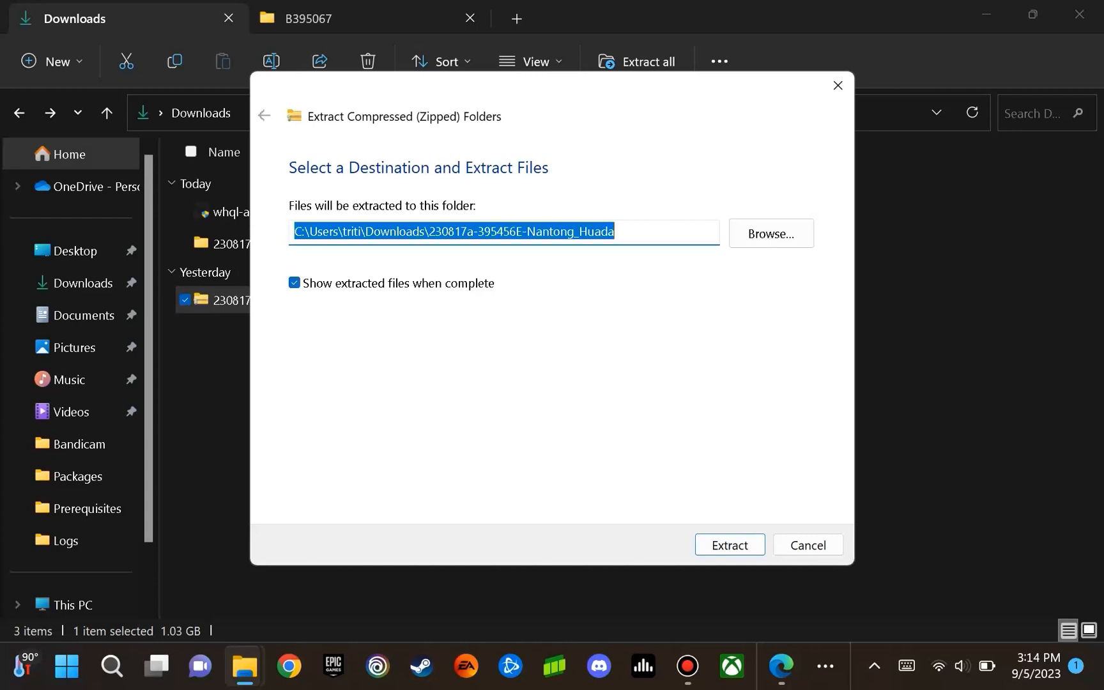
left_click(729, 544)
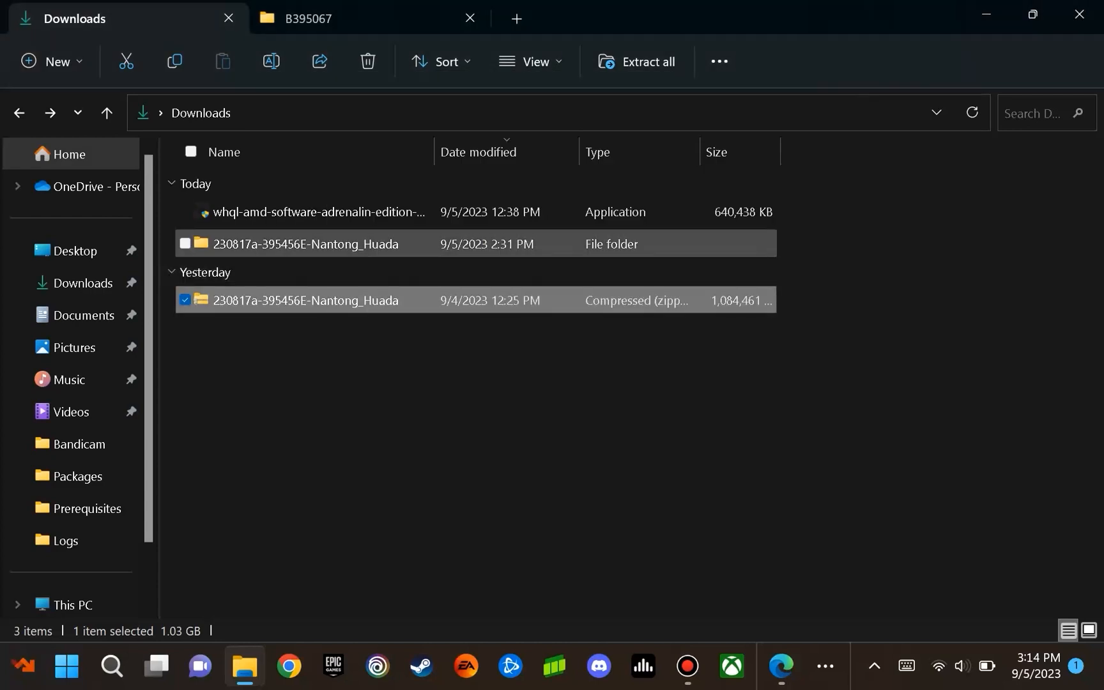
mouse_move(310, 244)
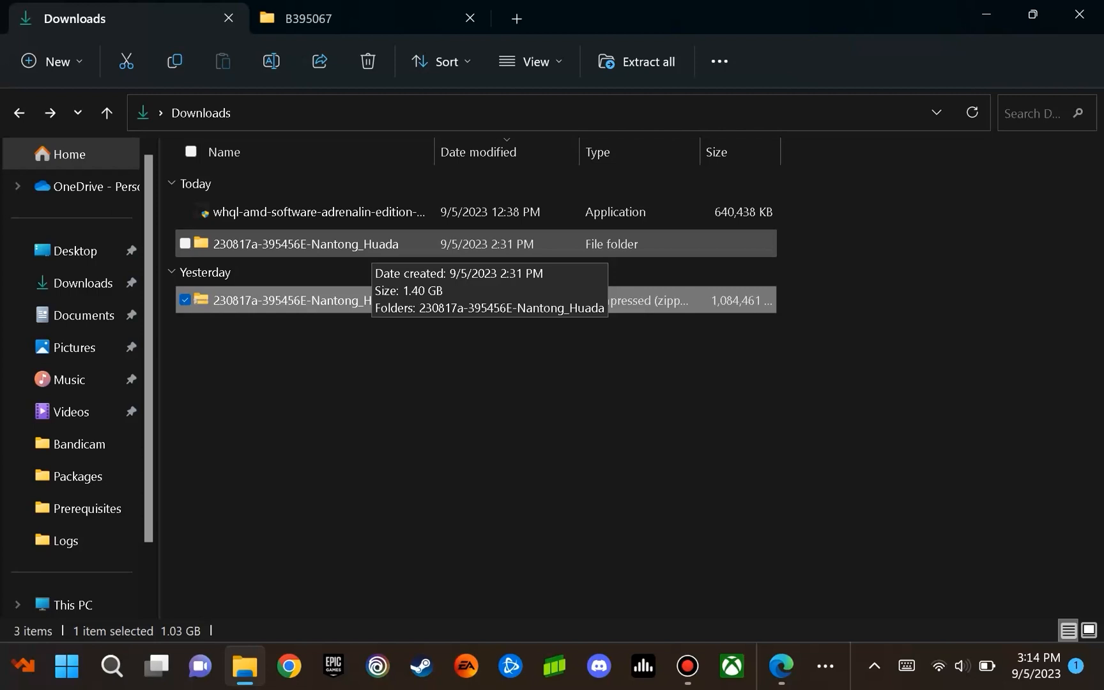
Open the extracted Nantong_Huada folder and its inner folder, then run Setup
double_click(306, 243)
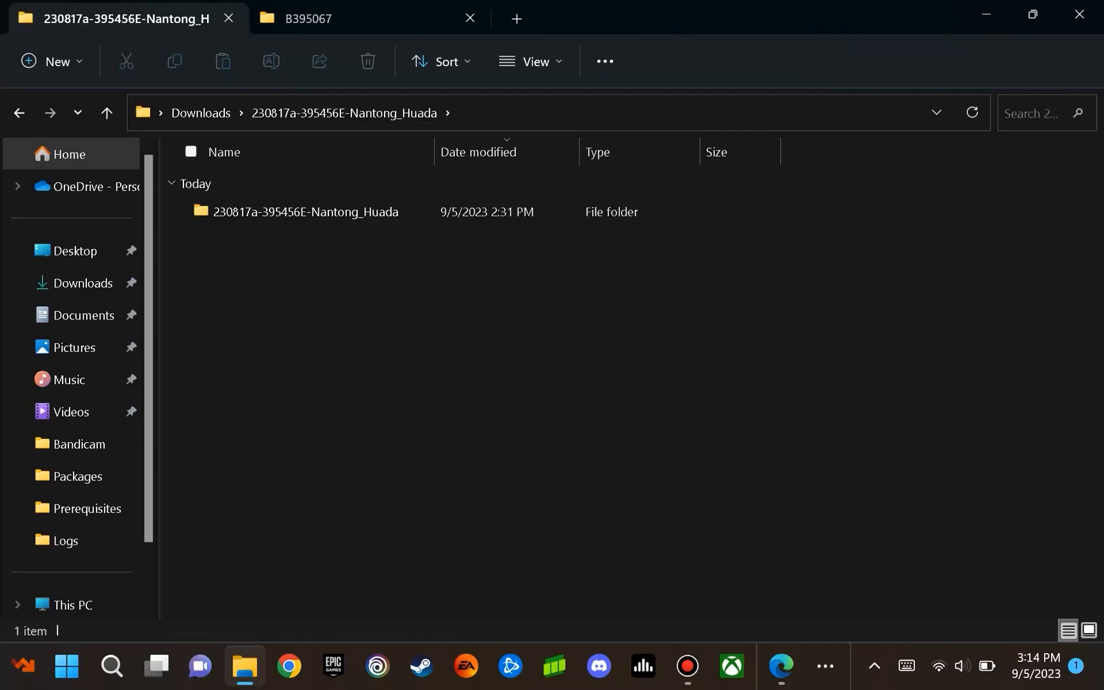
double_click(305, 211)
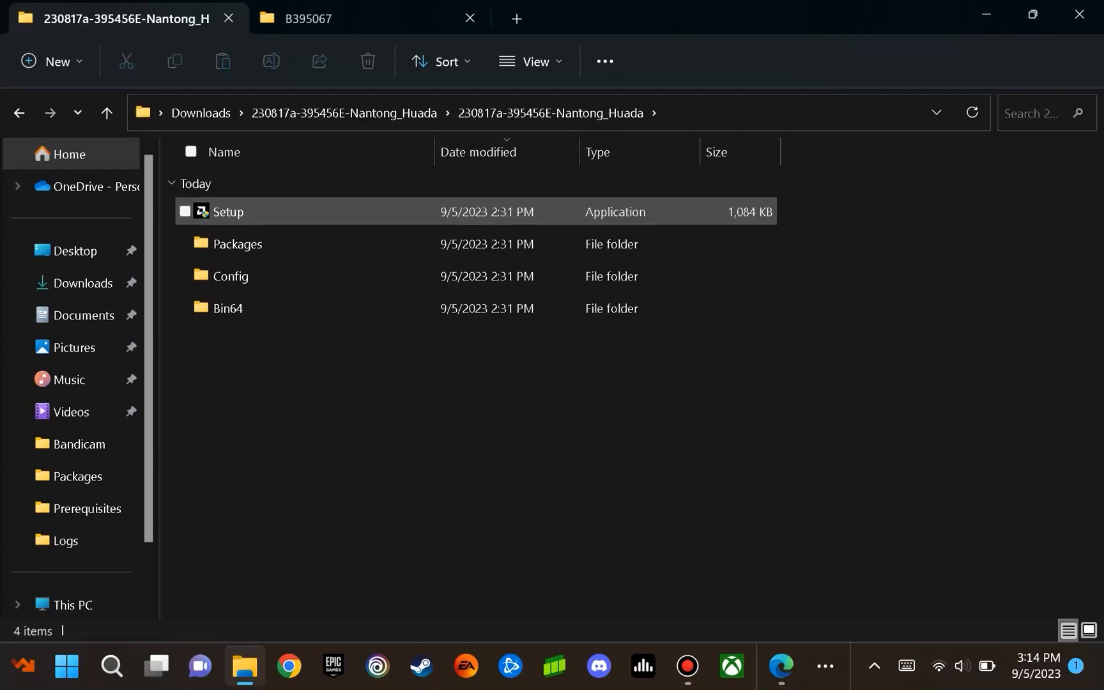
mouse_move(227, 211)
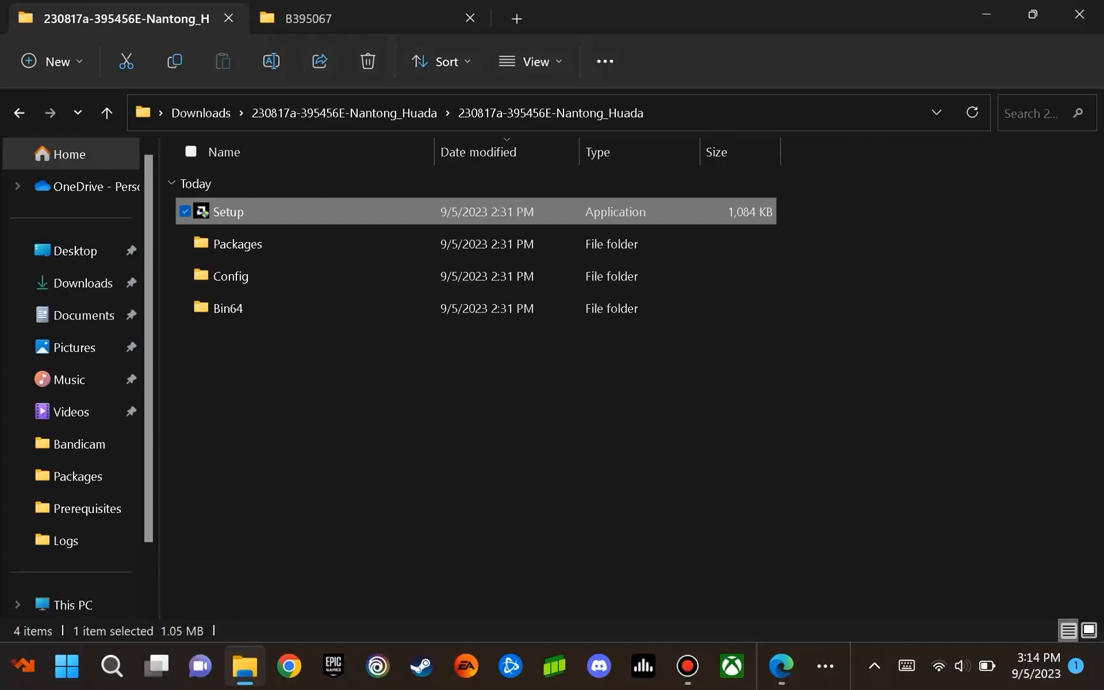
double_click(227, 211)
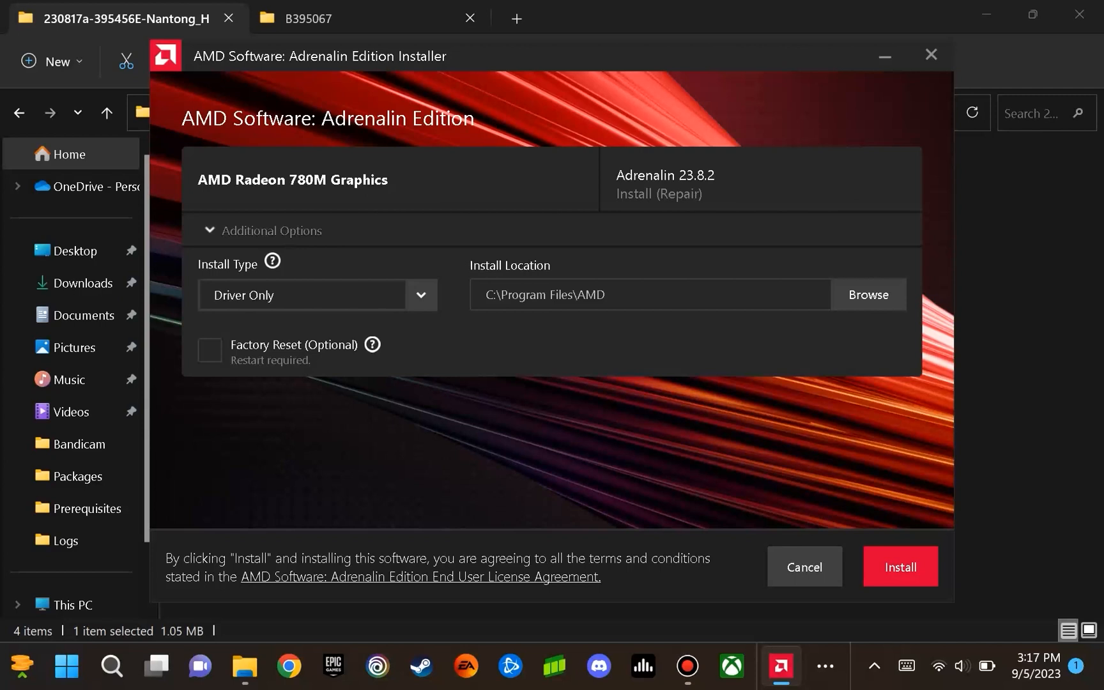
Choose Full Install as the install type and tick Factory Reset
left_click(268, 230)
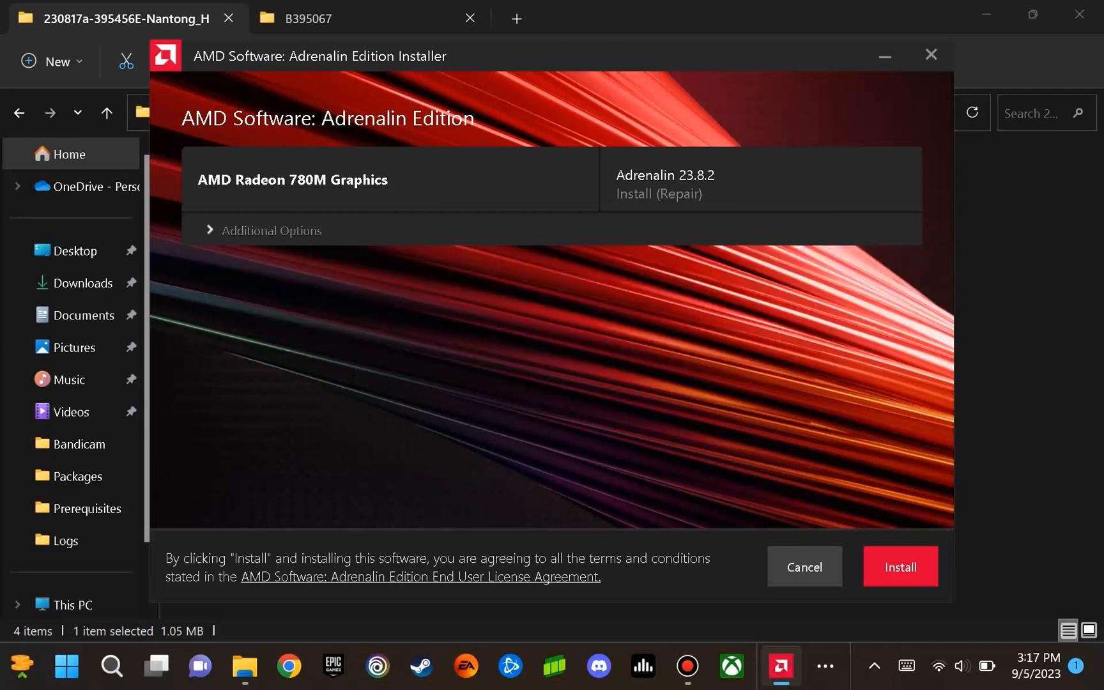
left_click(270, 230)
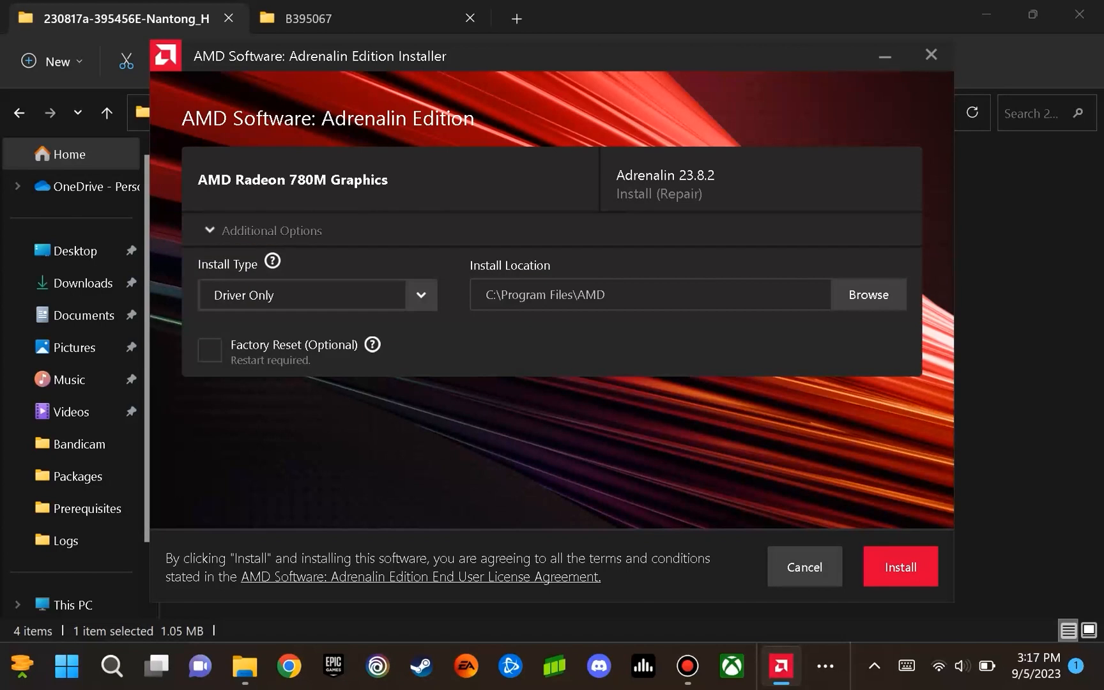
left_click(420, 294)
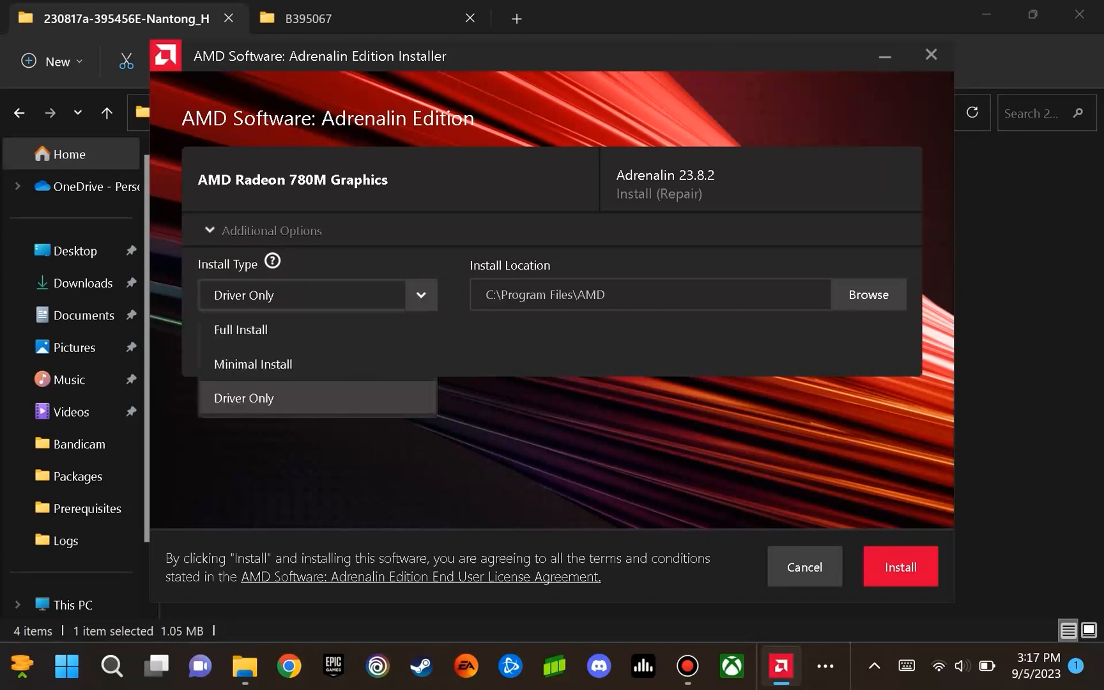
left_click(241, 329)
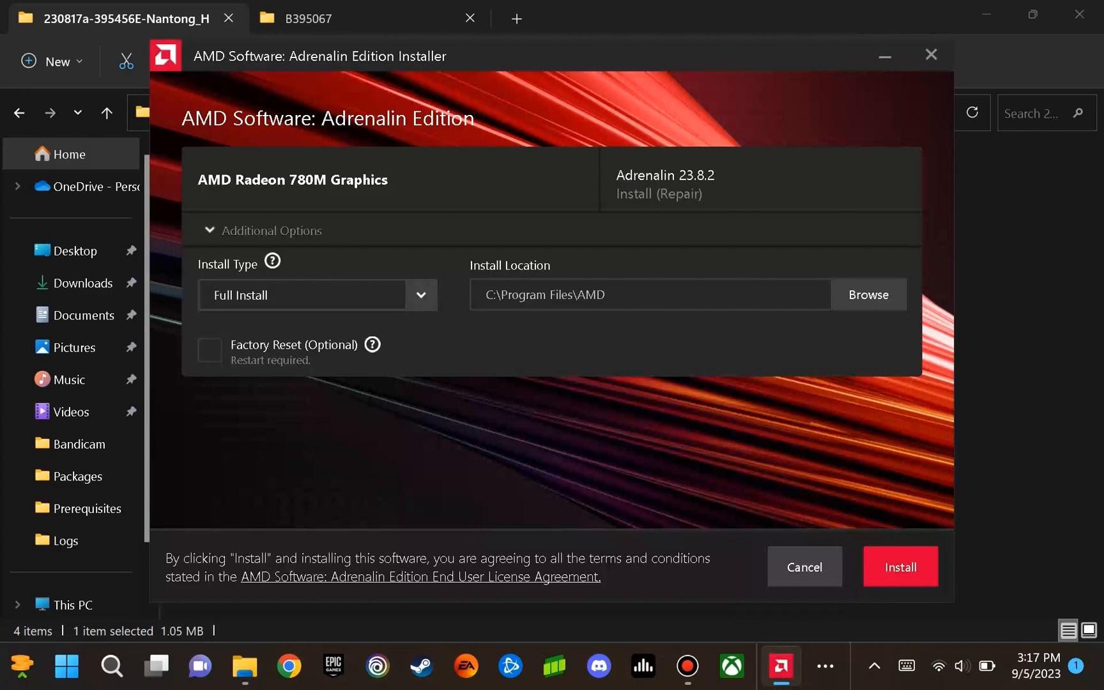
left_click(419, 295)
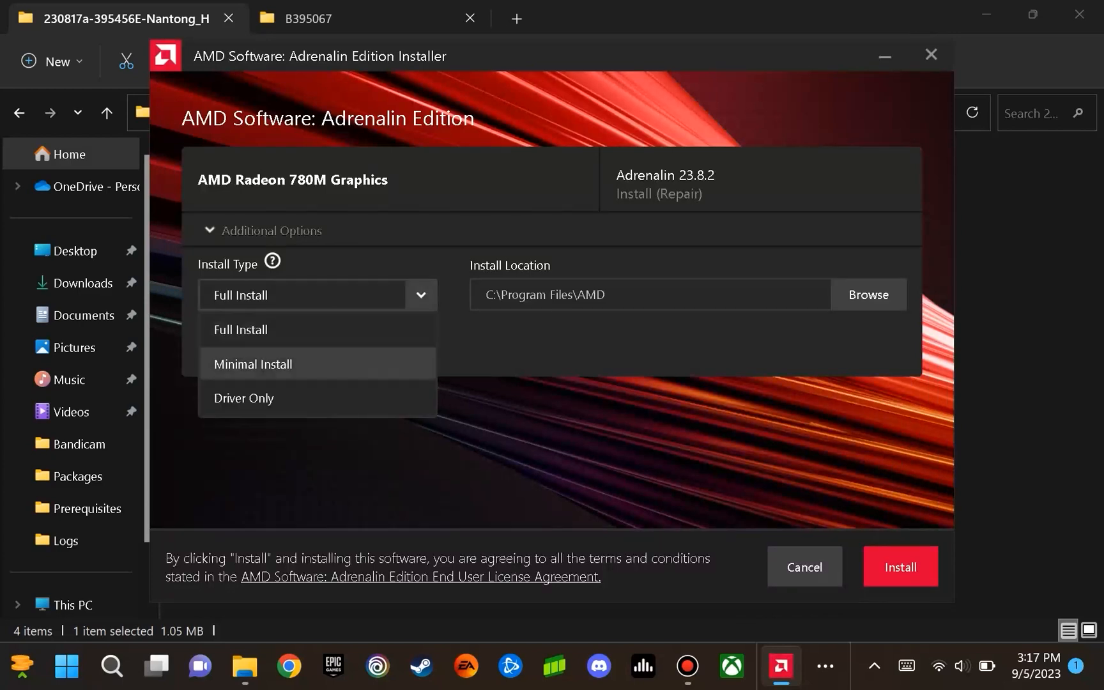
mouse_move(244, 398)
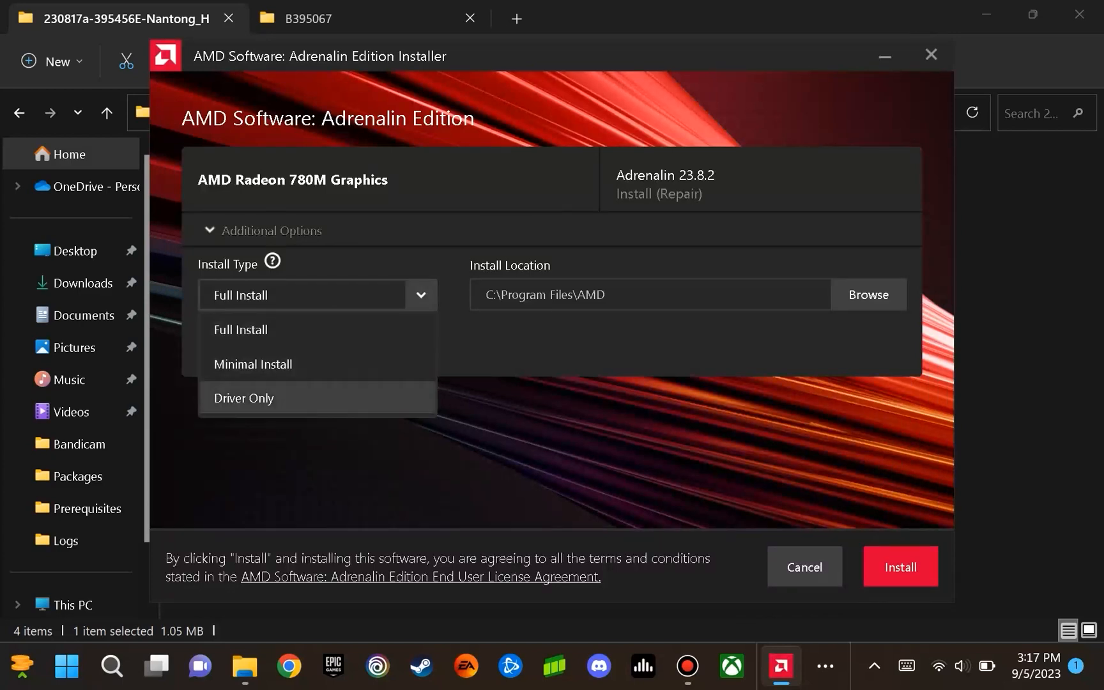
left_click(240, 329)
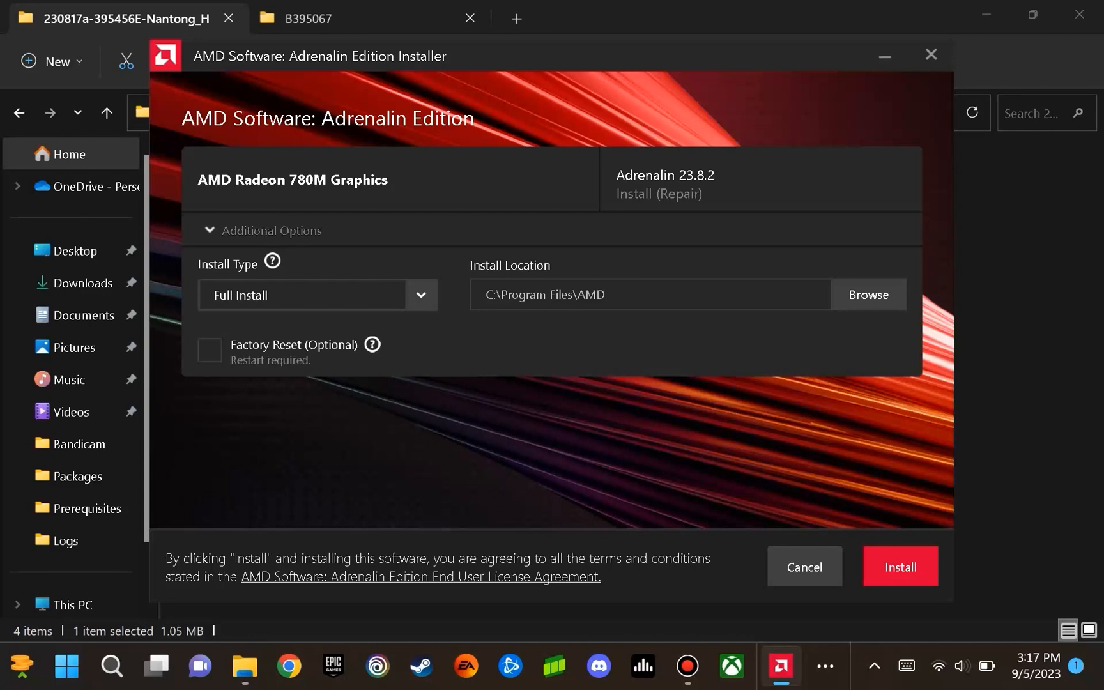
left_click(209, 350)
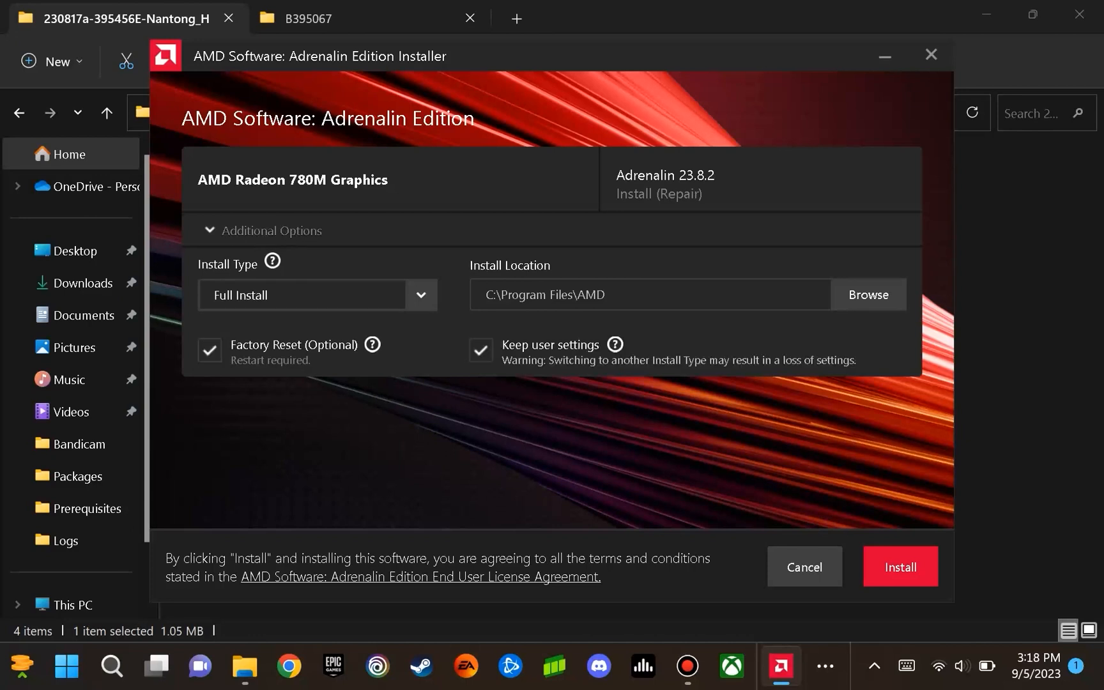
Revert the install type to Driver Only, leaving Factory Reset unticked
left_click(208, 351)
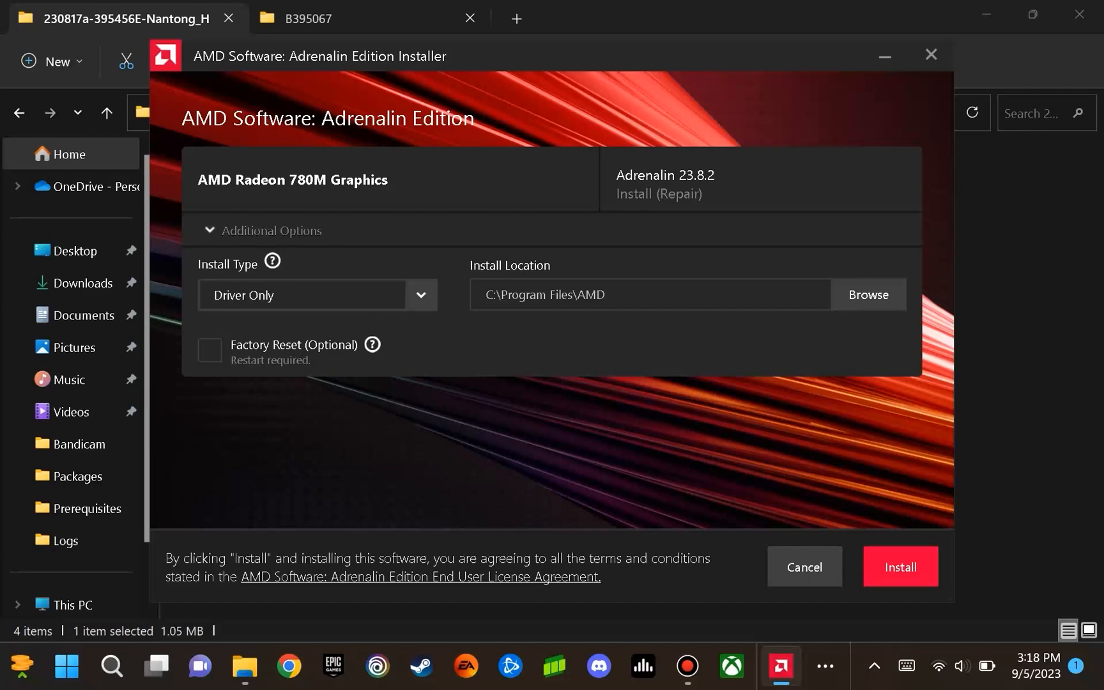
mouse_move(930, 55)
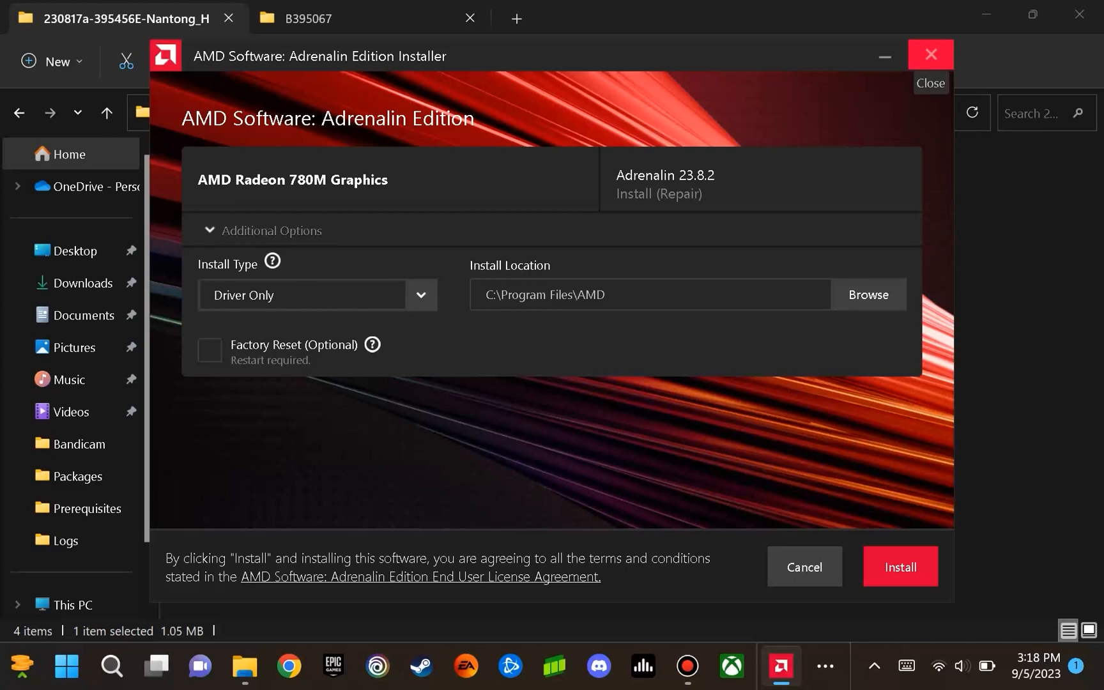
Close the Adrenalin installer and confirm cancelling the installation
left_click(930, 54)
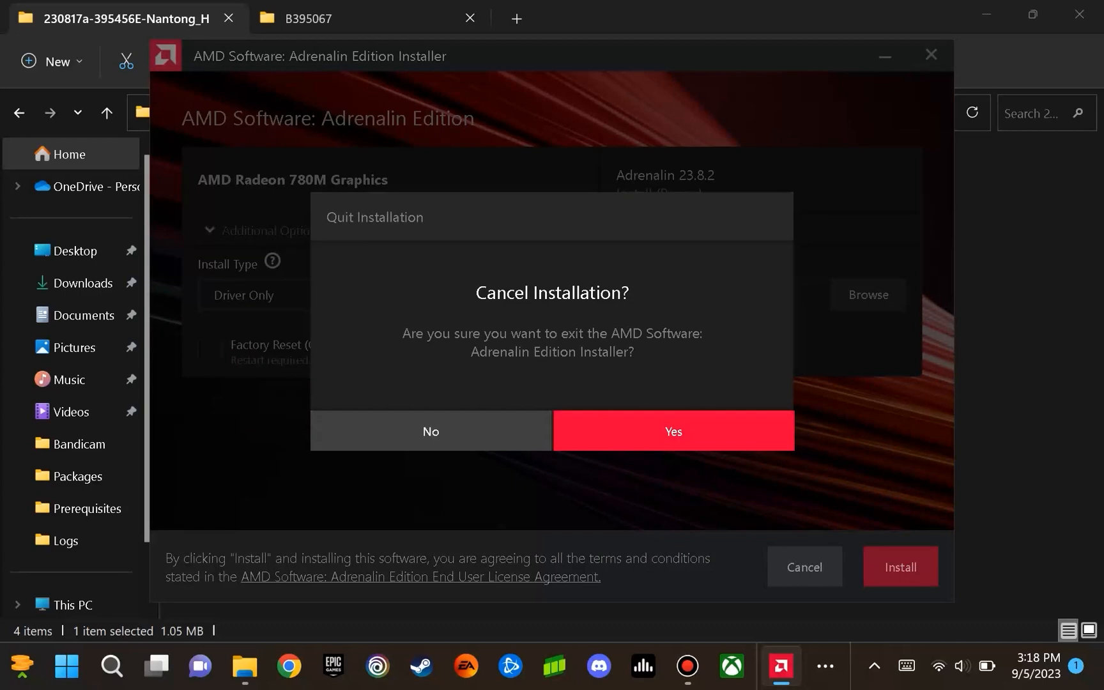
left_click(672, 430)
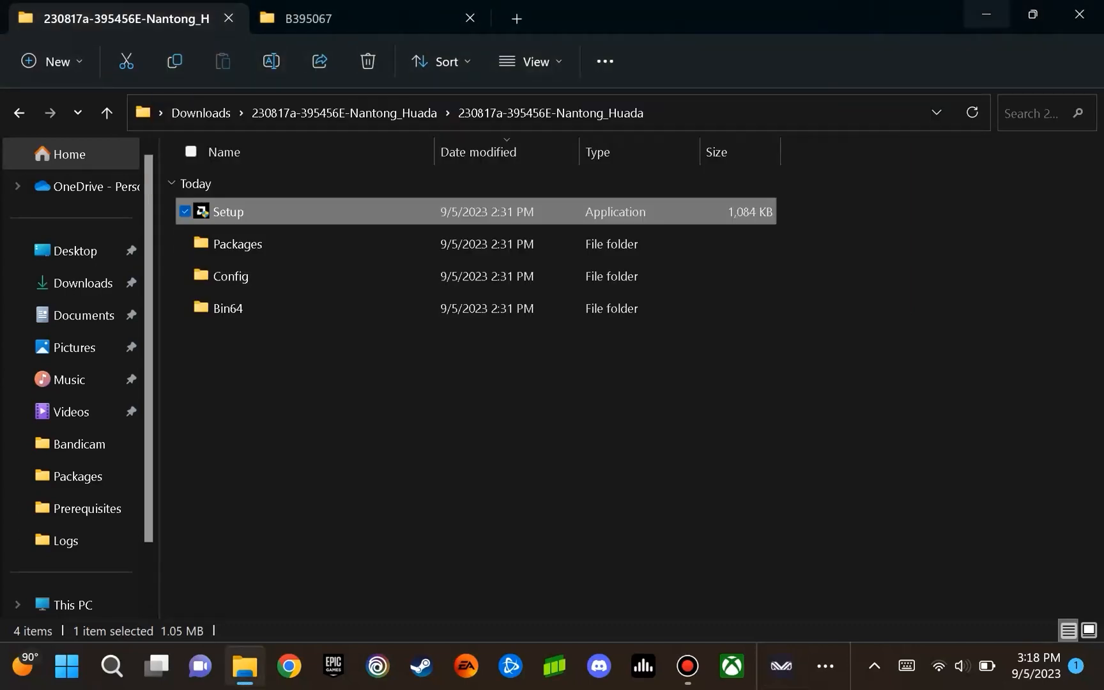
mouse_move(987, 14)
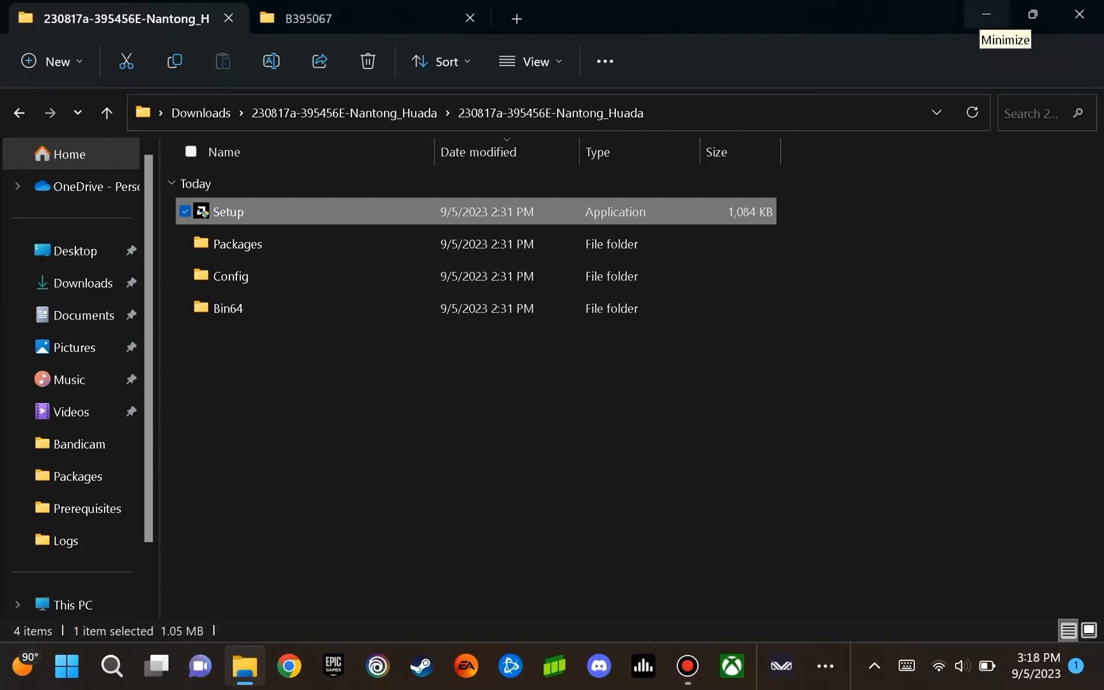
mouse_move(936, 111)
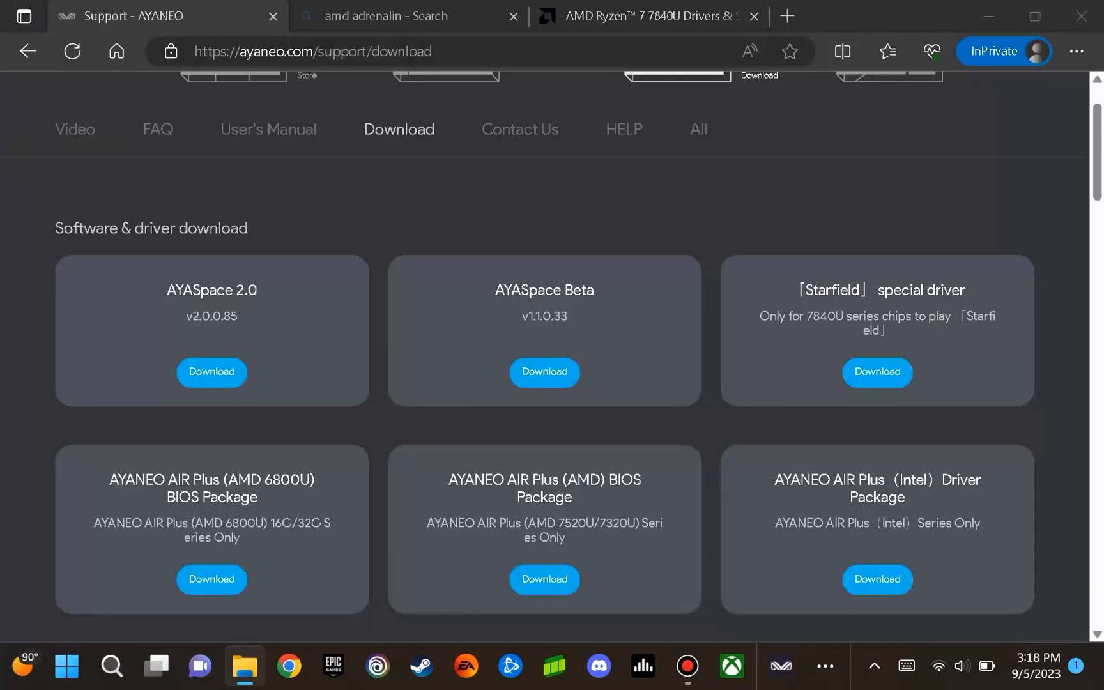
Minimize Edge to reveal the desktop and its shortcut menu
left_click(778, 665)
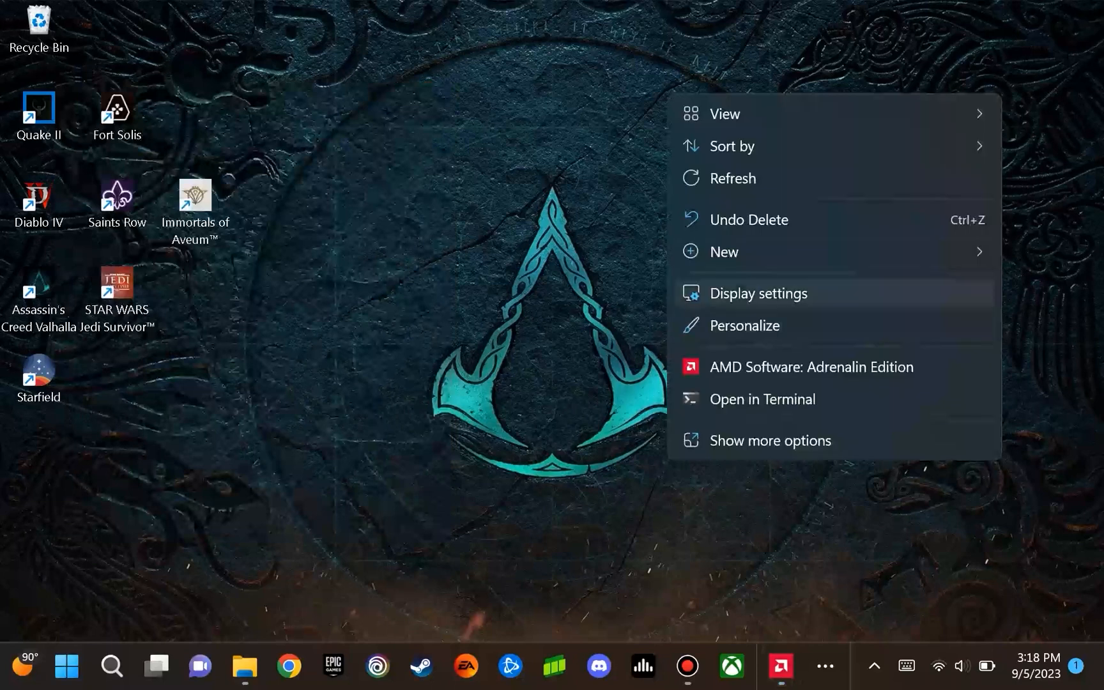
Open Display settings maximized and keep the display orientation Landscape
left_click(758, 293)
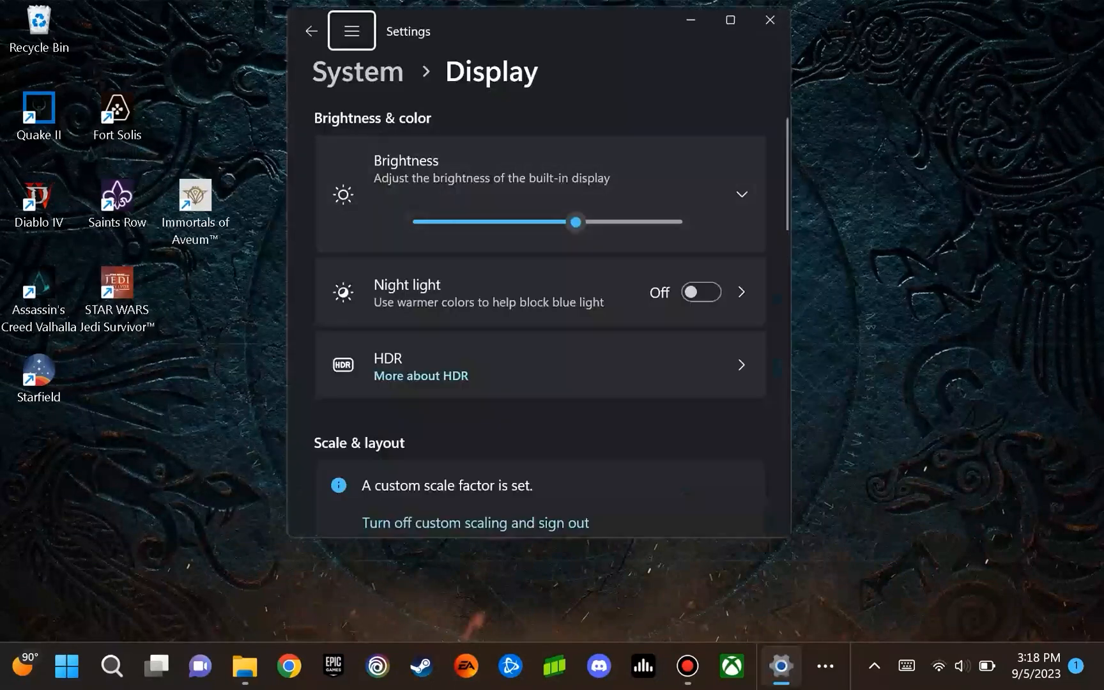
left_click(730, 20)
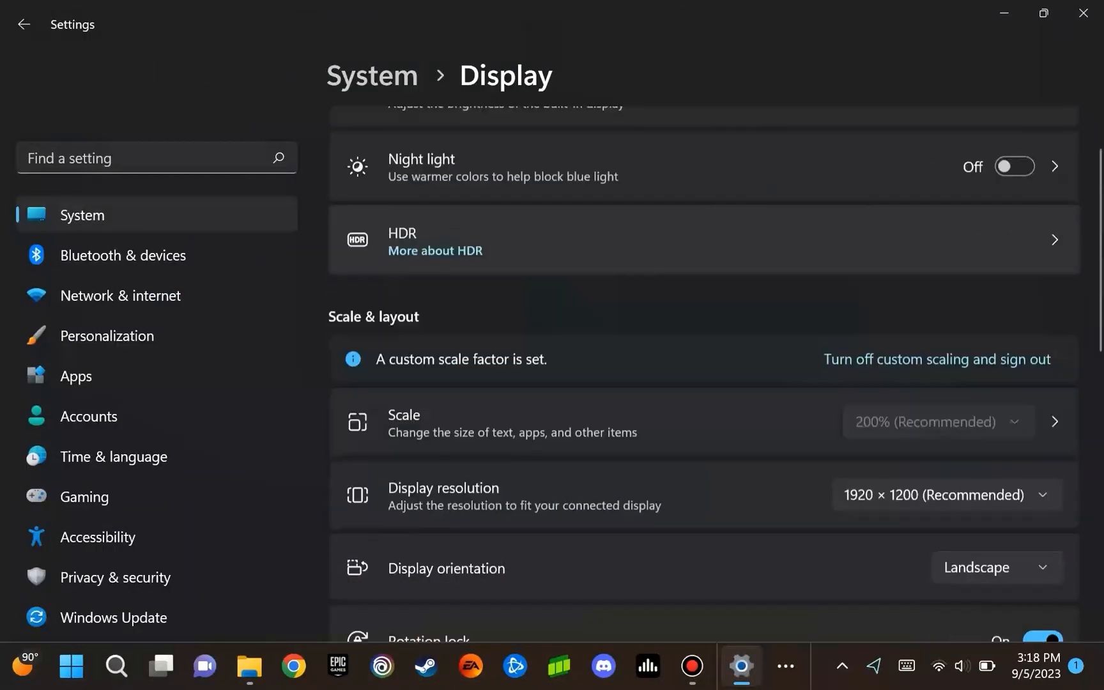
scroll("down", 3)
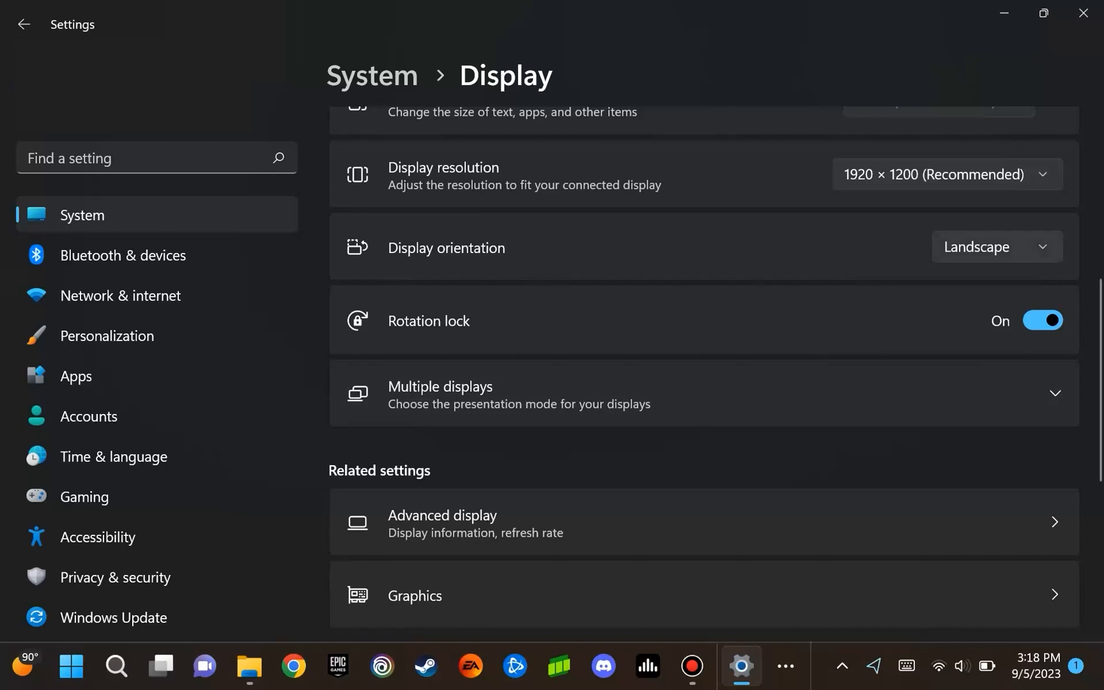
left_click(994, 247)
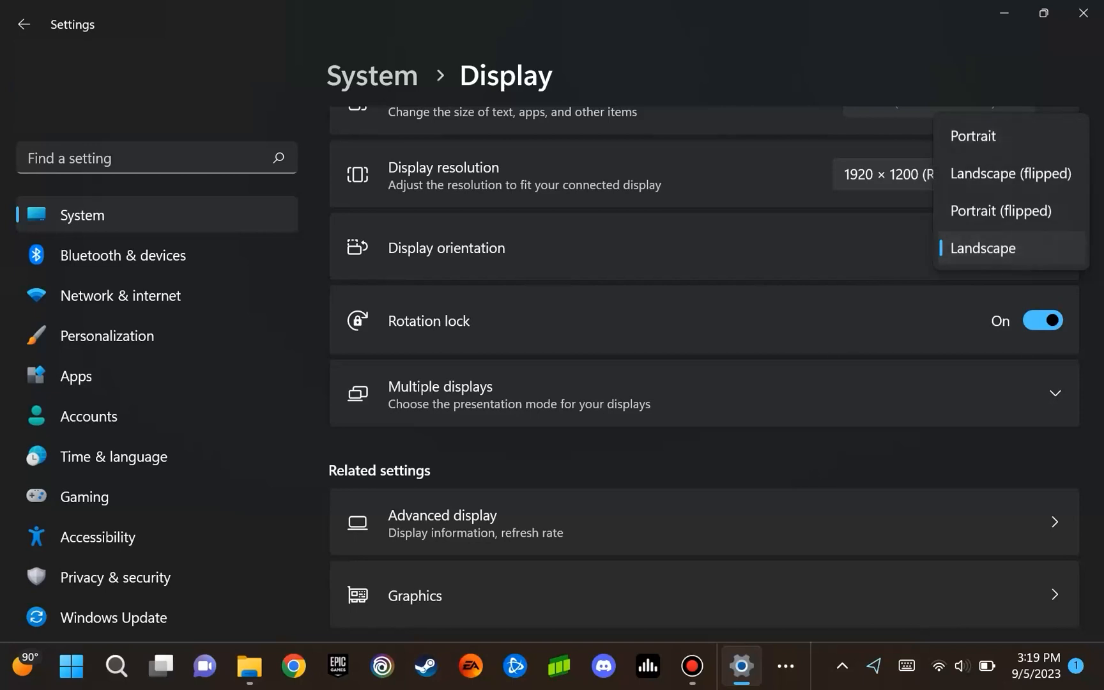
left_click(982, 248)
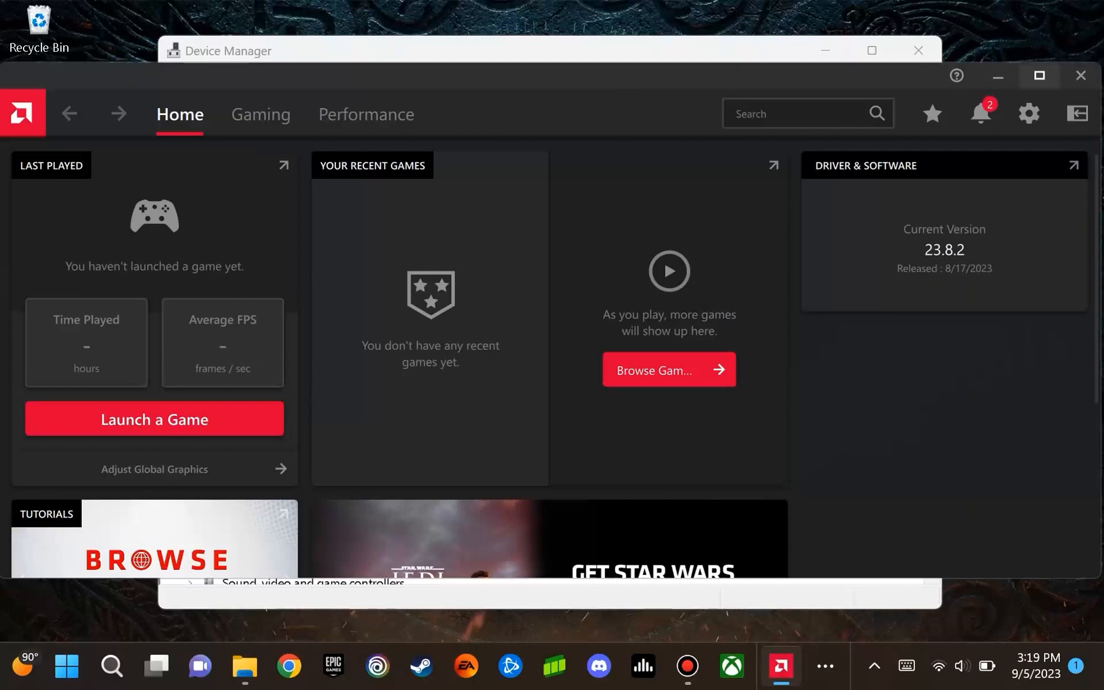
mouse_move(996, 76)
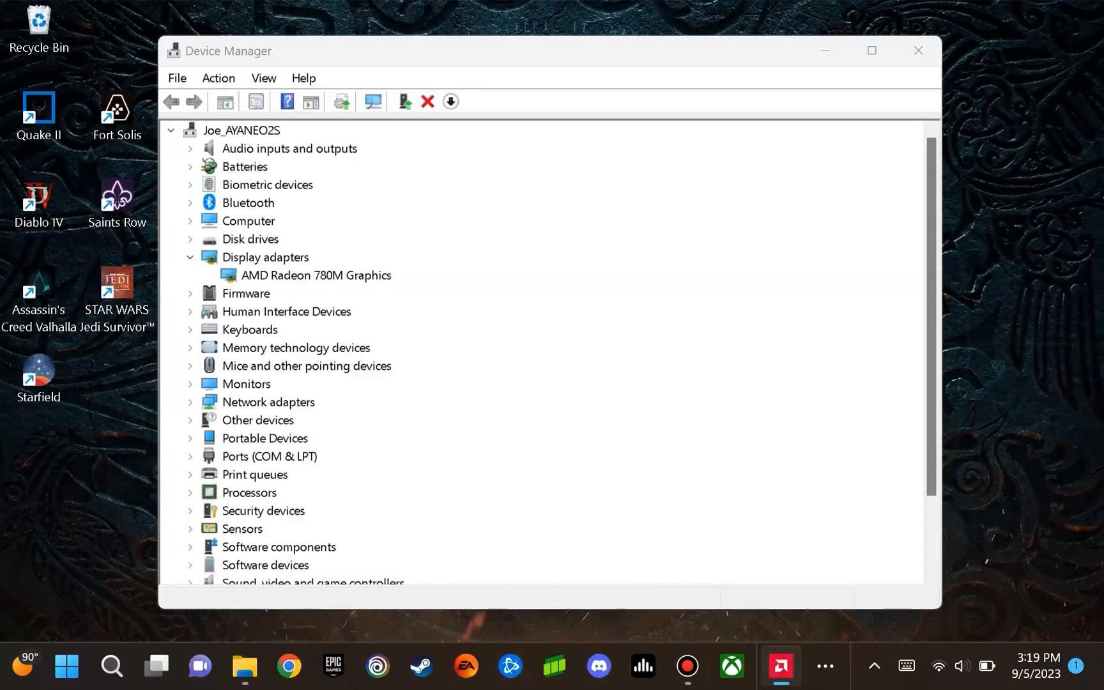
Switch to Edge showing the Bing search for 'amd adrenalin'
left_click(824, 665)
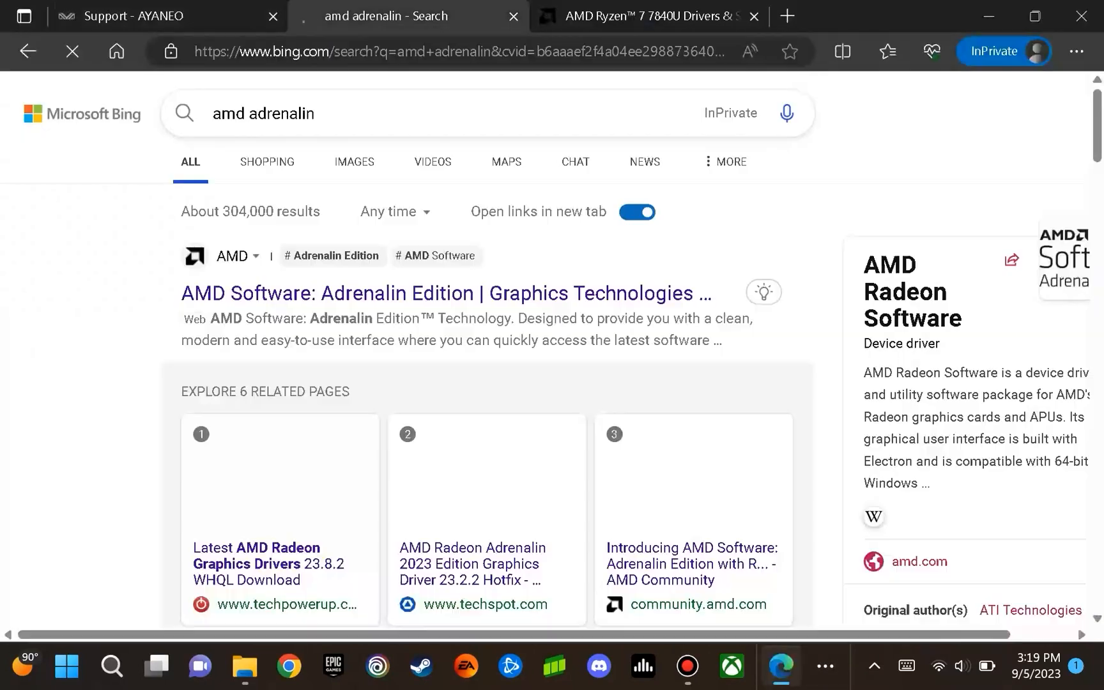
Download Adrenalin Edition 23.8.2 from the Ryzen 7 7840U drivers page and run it, hitting Error 1603
left_click(648, 16)
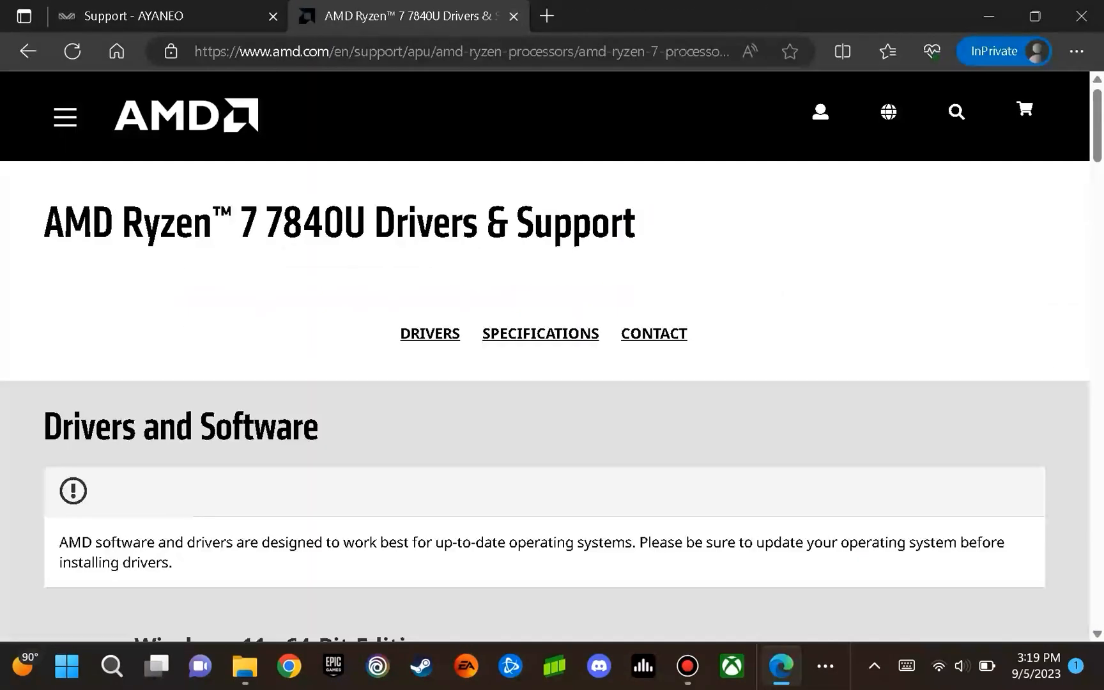
scroll("down", 3)
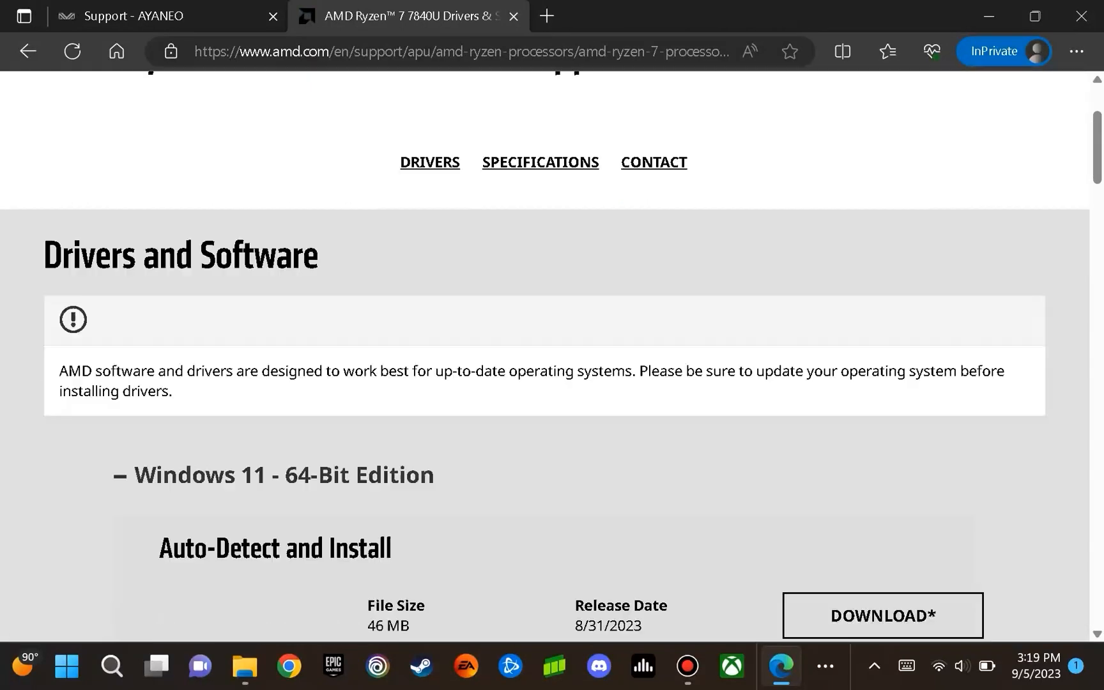
scroll("up", 3)
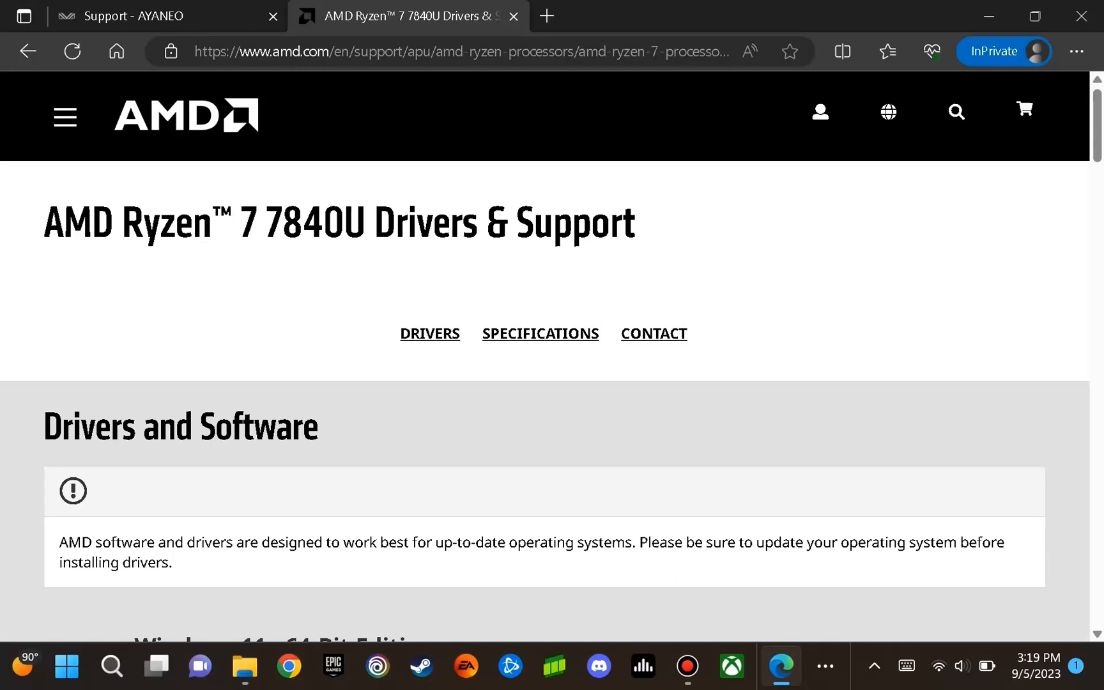
scroll("down", 3)
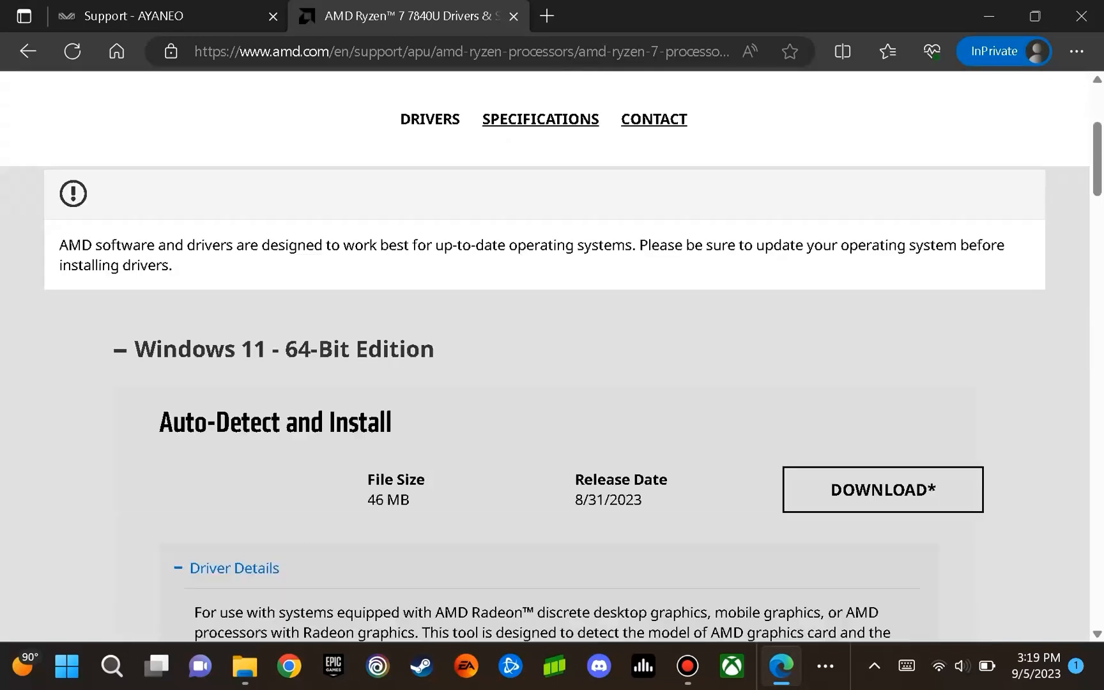
scroll("down", 3)
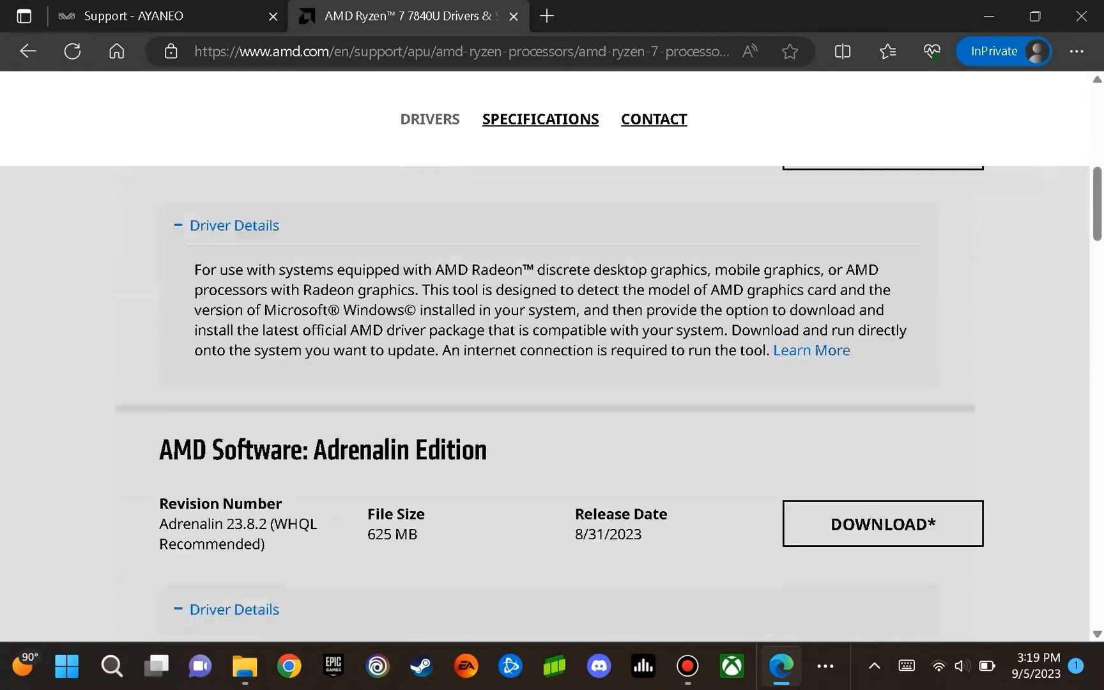
scroll("down", 3)
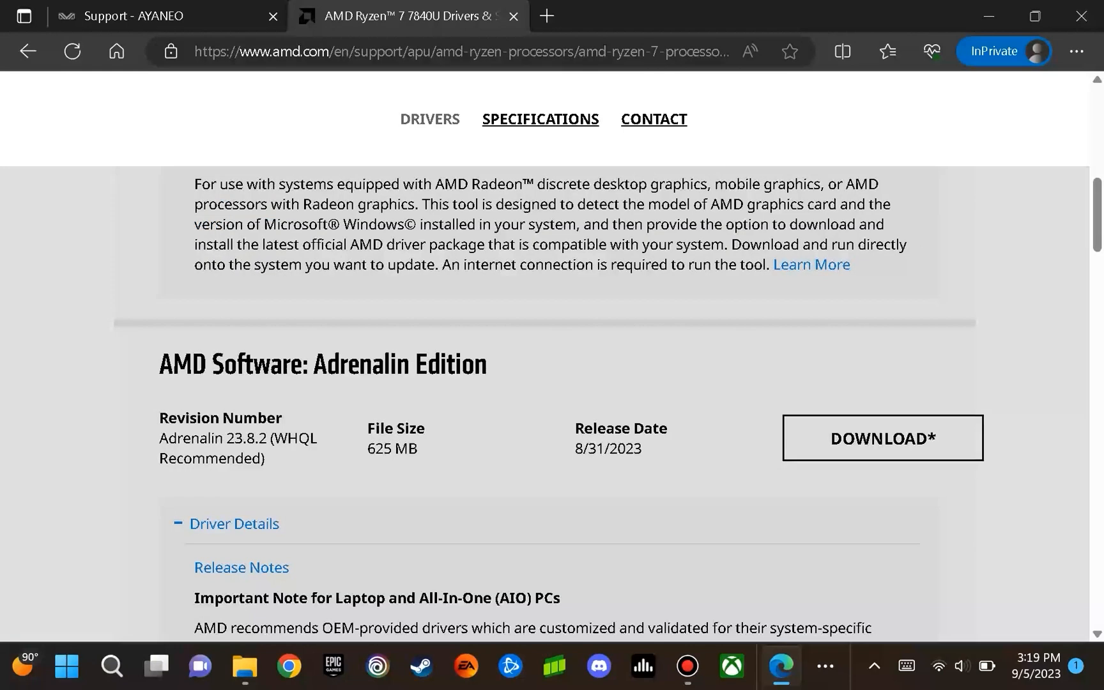
double_click(321, 365)
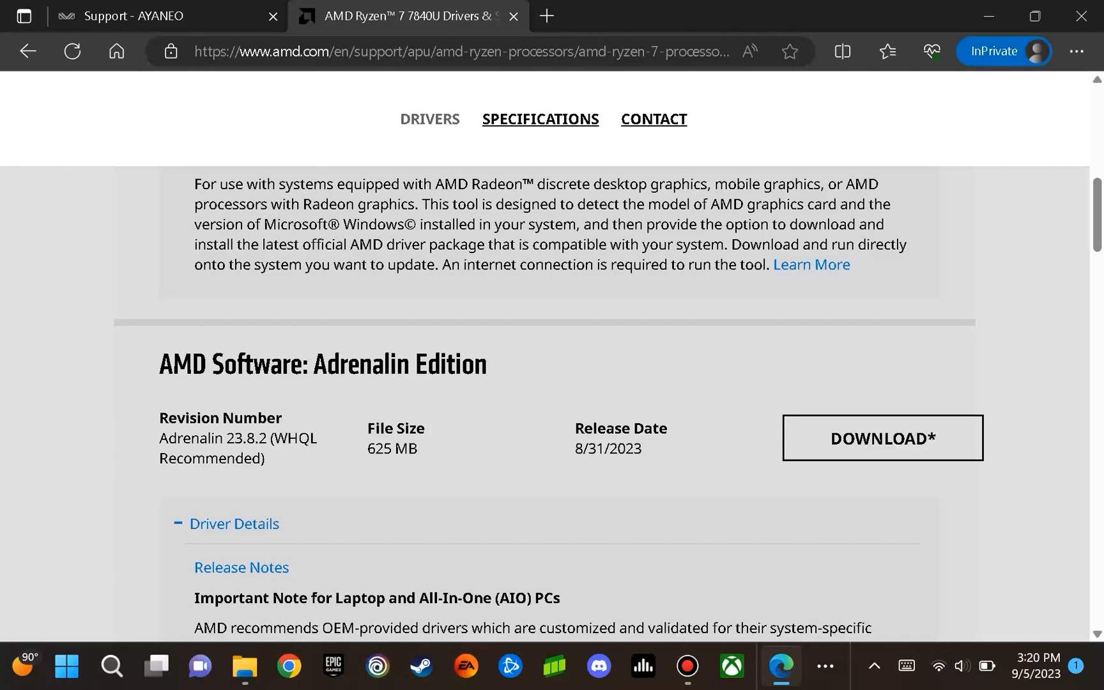
left_click(881, 437)
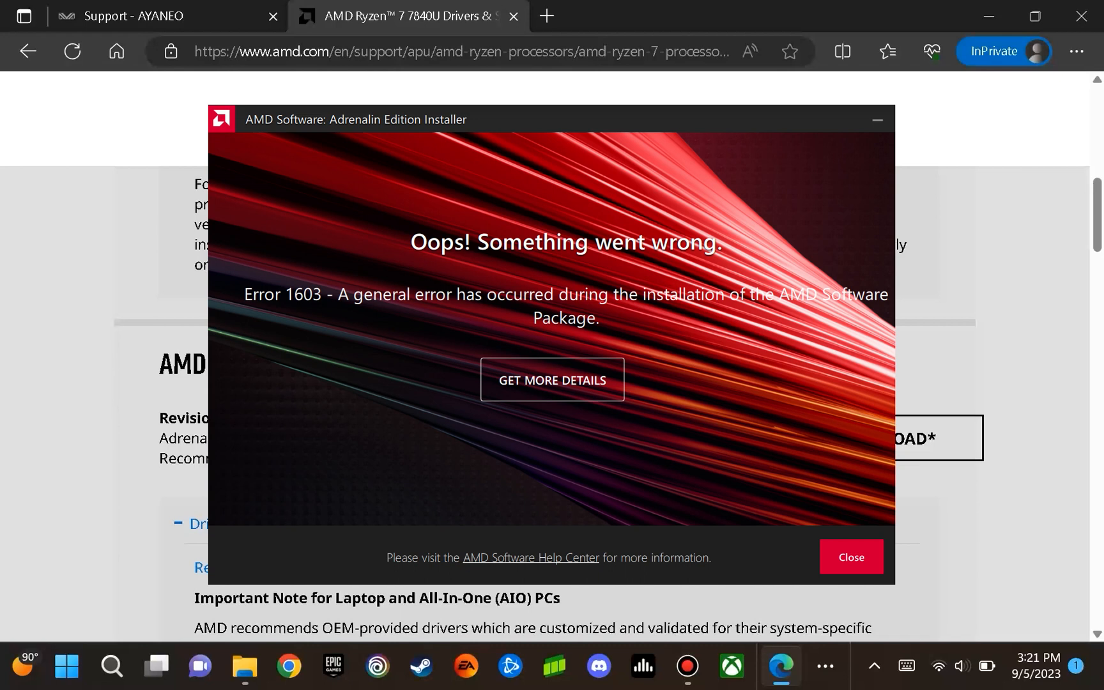
Close the Error 1603 installer dialog to return to the Ryzen 7 7840U drivers page
left_click(850, 557)
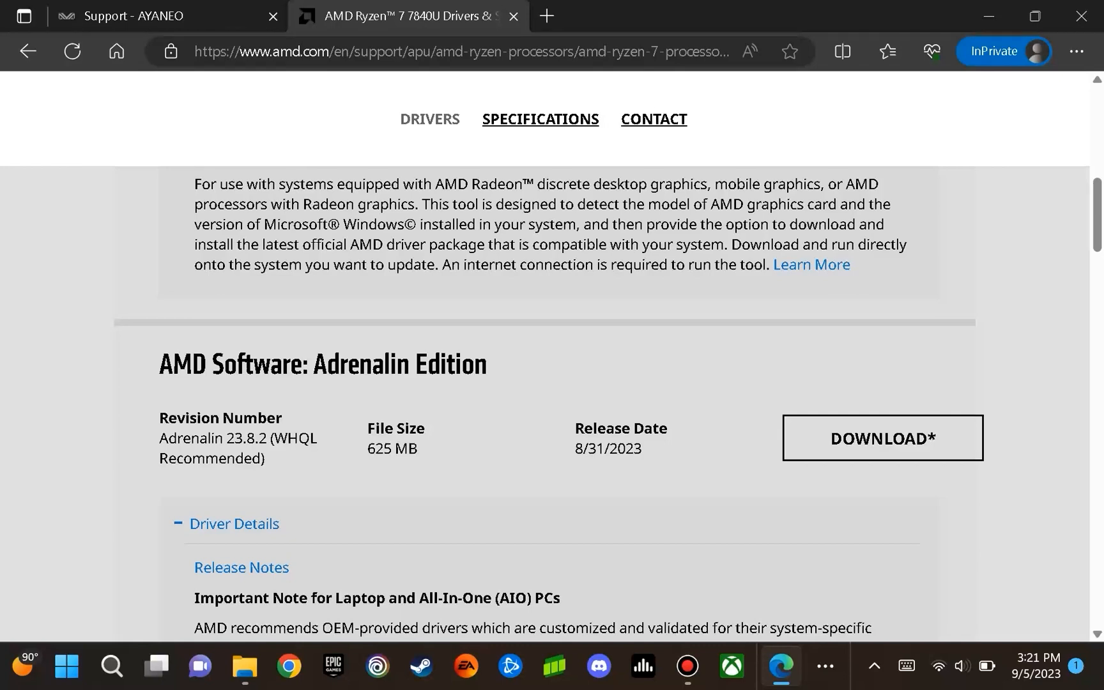
mouse_move(881, 437)
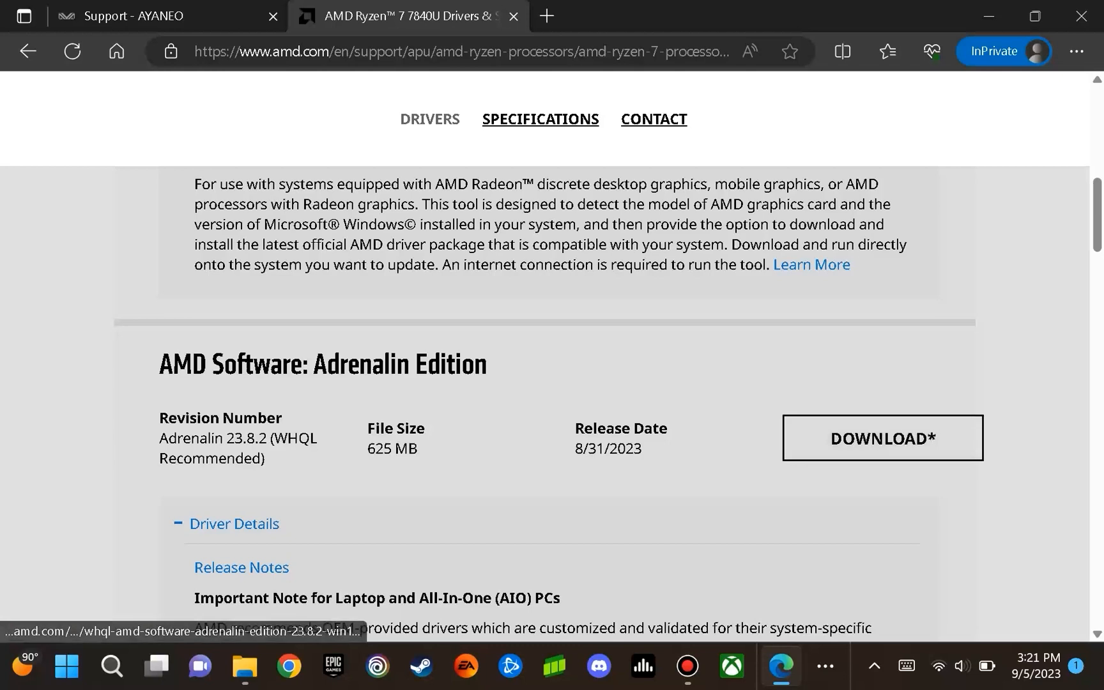
Run the whql-amd-software-adrenalin-edition installer from Downloads, which shows Error 182
left_click(244, 666)
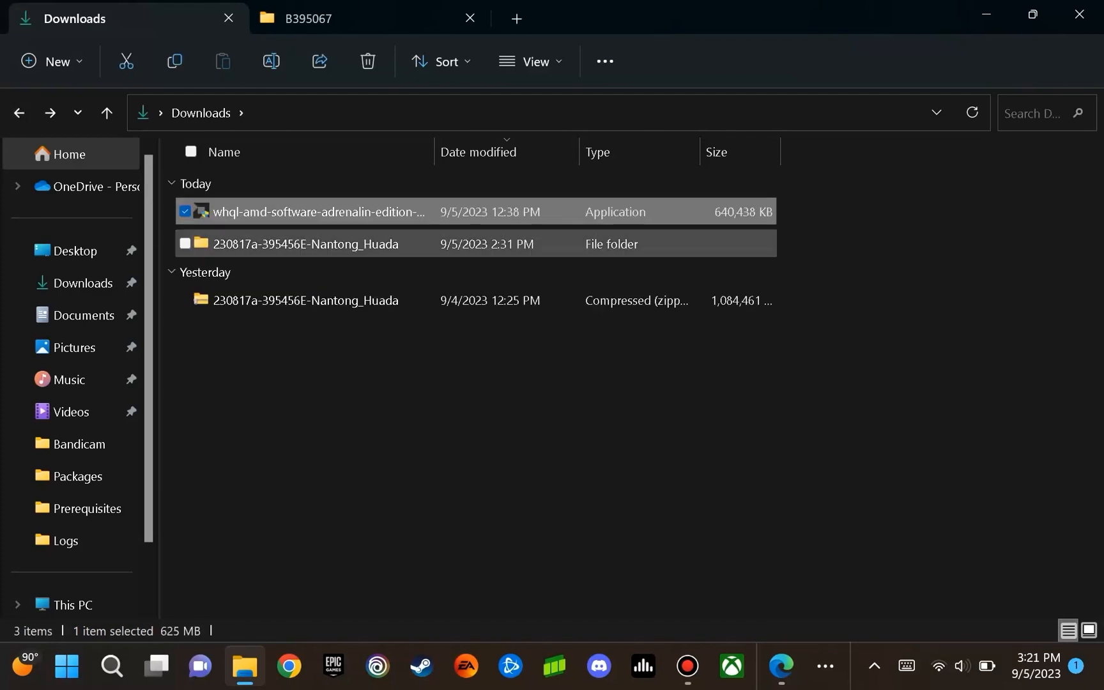
mouse_move(320, 212)
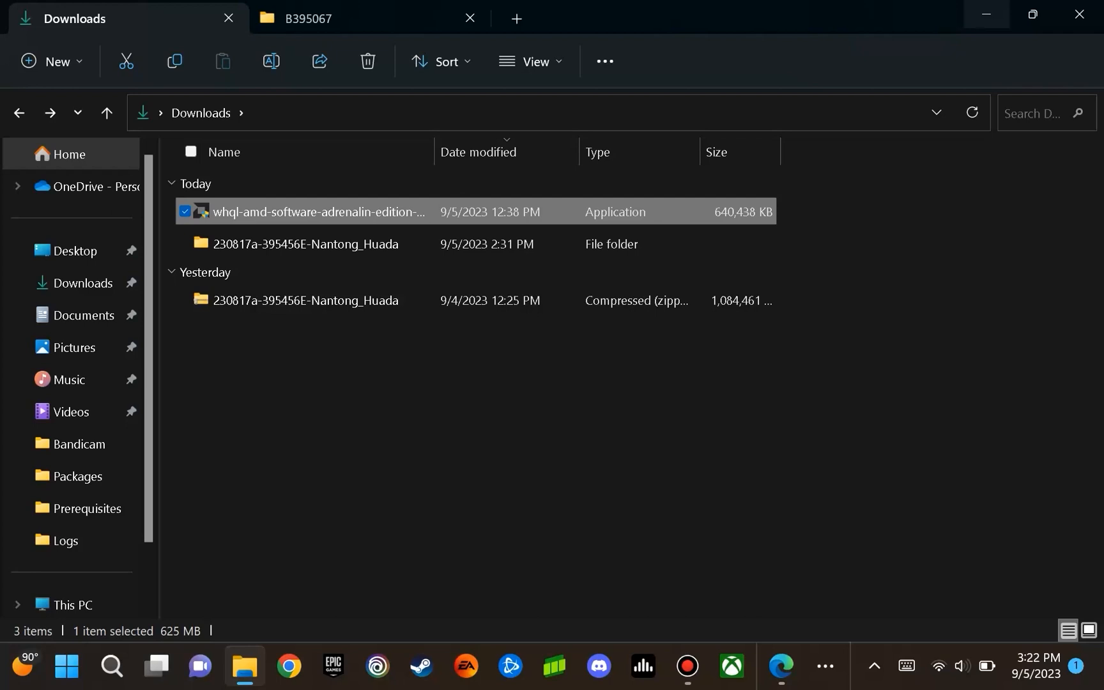
double_click(318, 211)
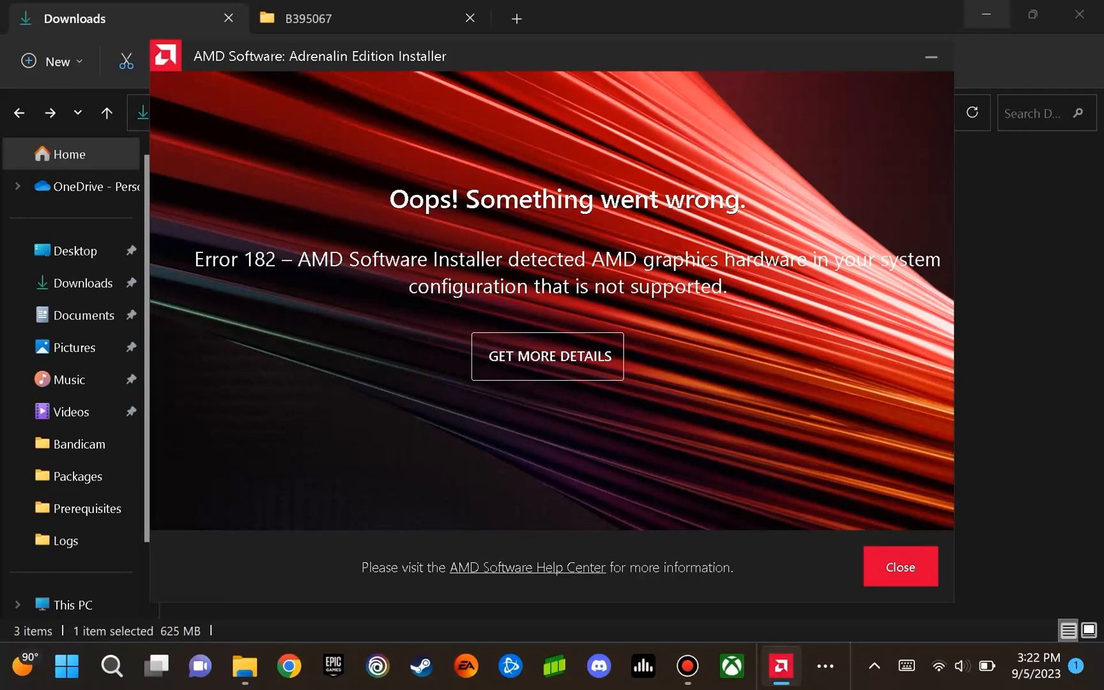
Dismiss the Error 182 unsupported-hardware message, leaving the B395067 driver folder with ccc2_install
left_click(899, 567)
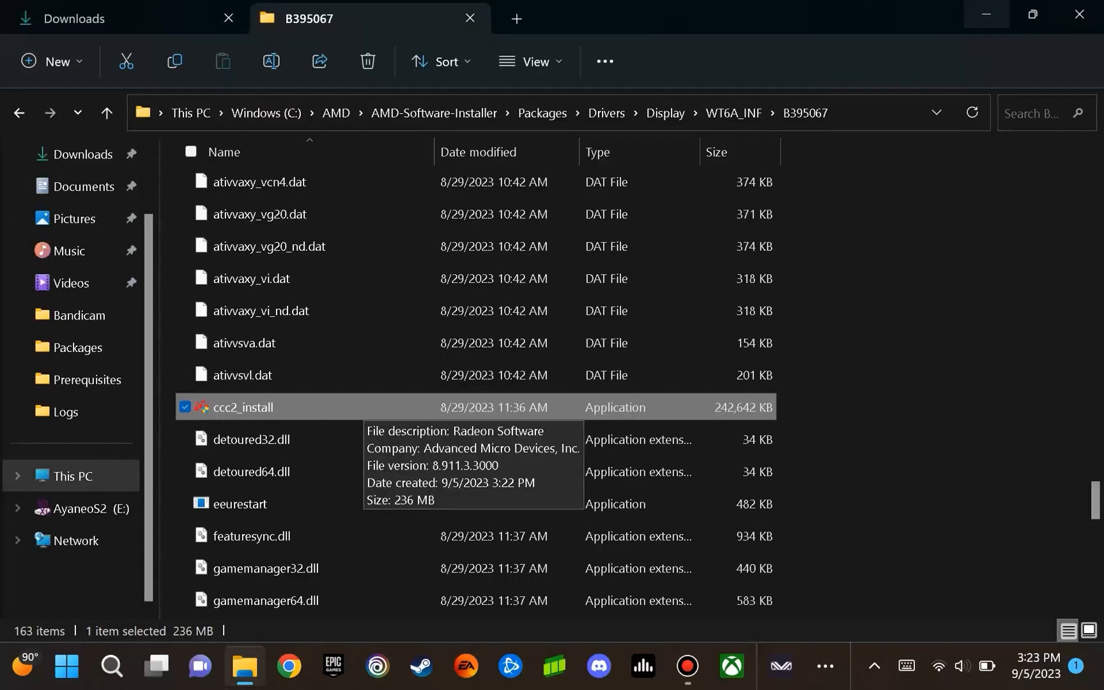
mouse_move(266, 112)
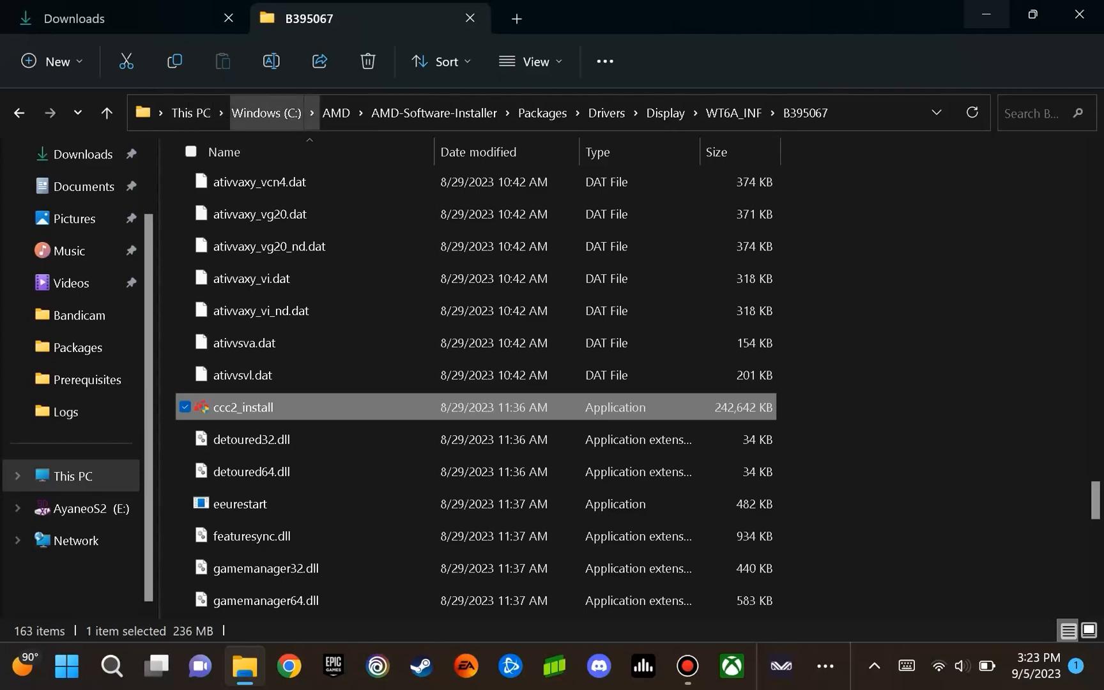
mouse_move(336, 112)
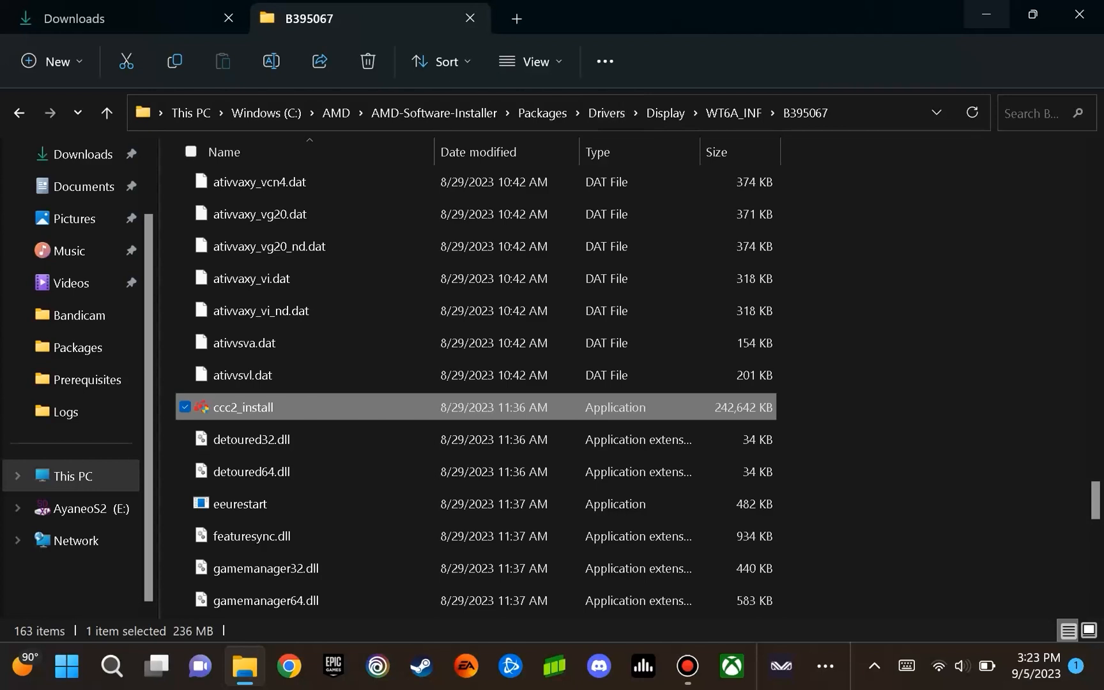
mouse_move(664, 113)
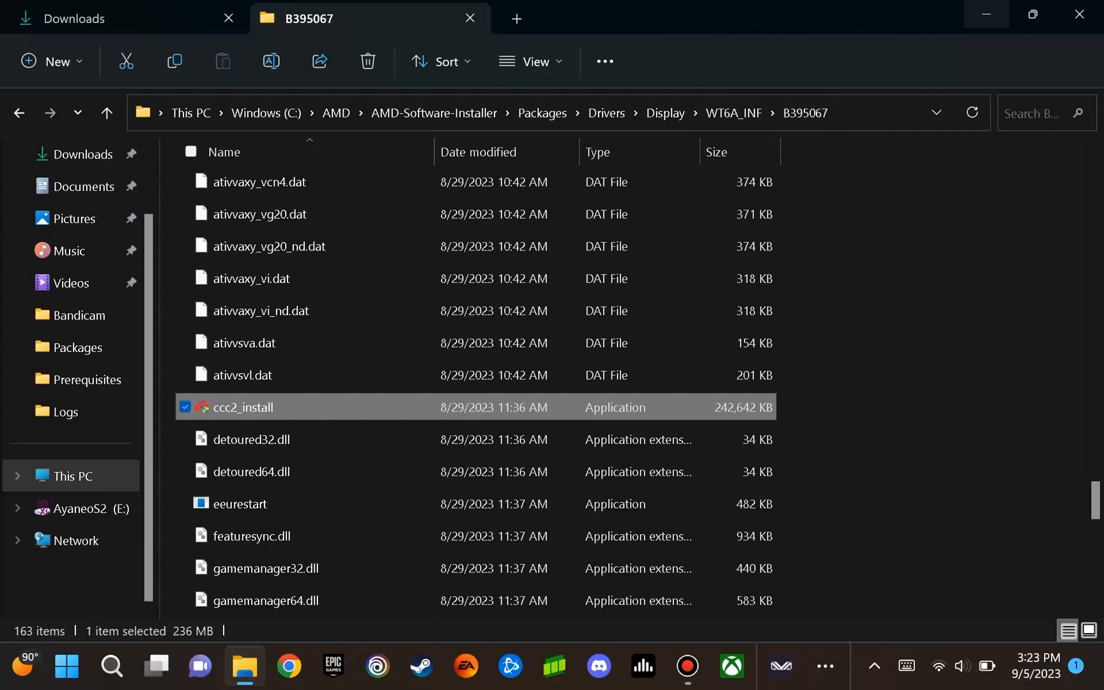
mouse_move(242, 407)
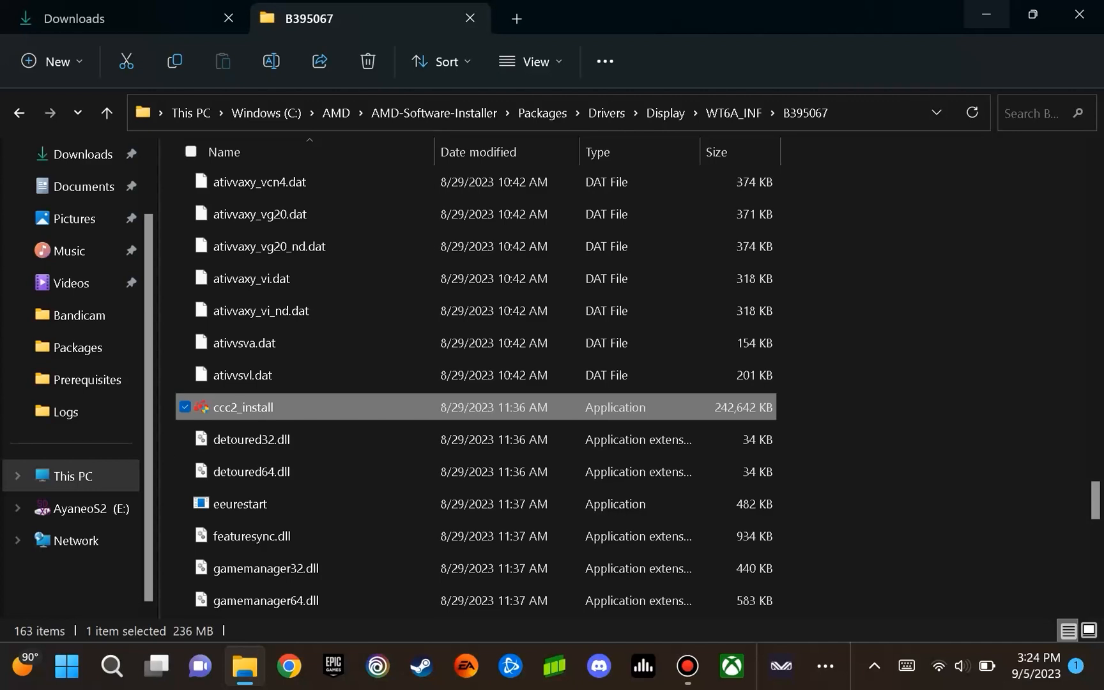
mouse_move(245, 407)
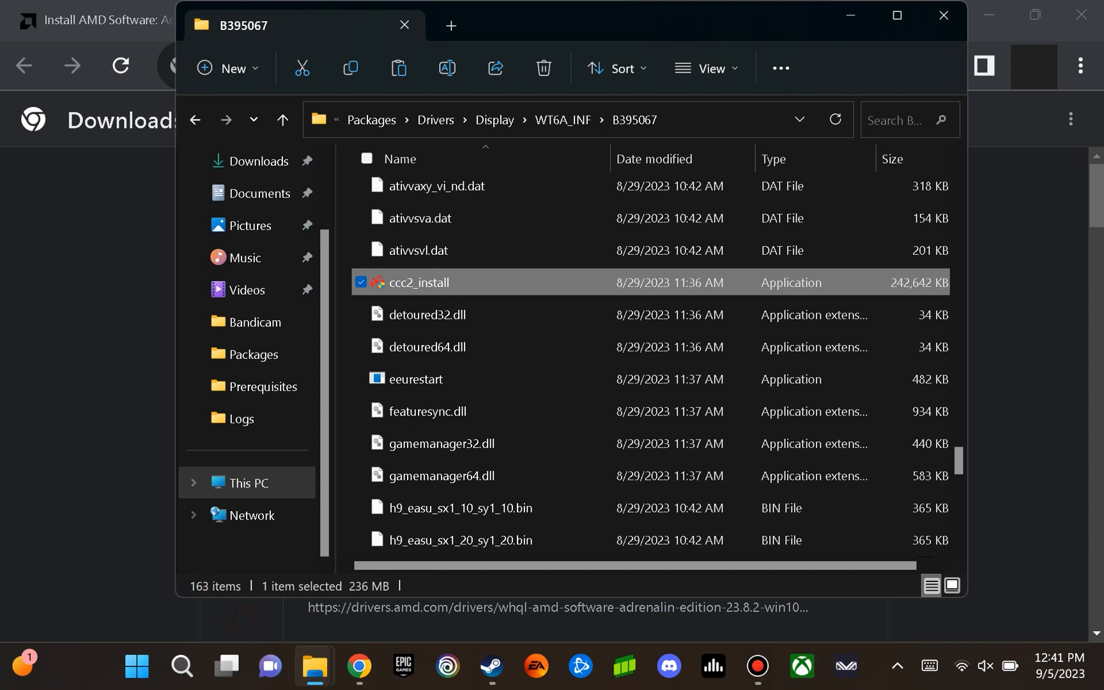
Run ccc2_install from the B395067 folder to install the AMD driver software
double_click(420, 282)
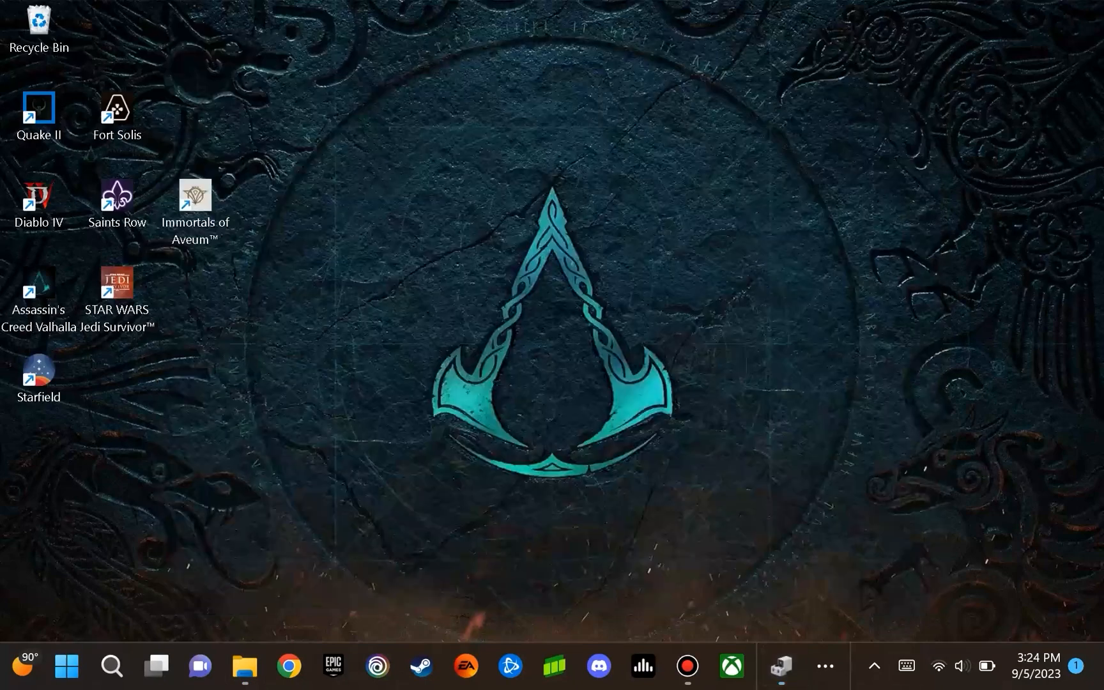
Open AMD Software: Adrenalin Edition from the tray overflow, showing driver version 23.8.2
left_click(860, 666)
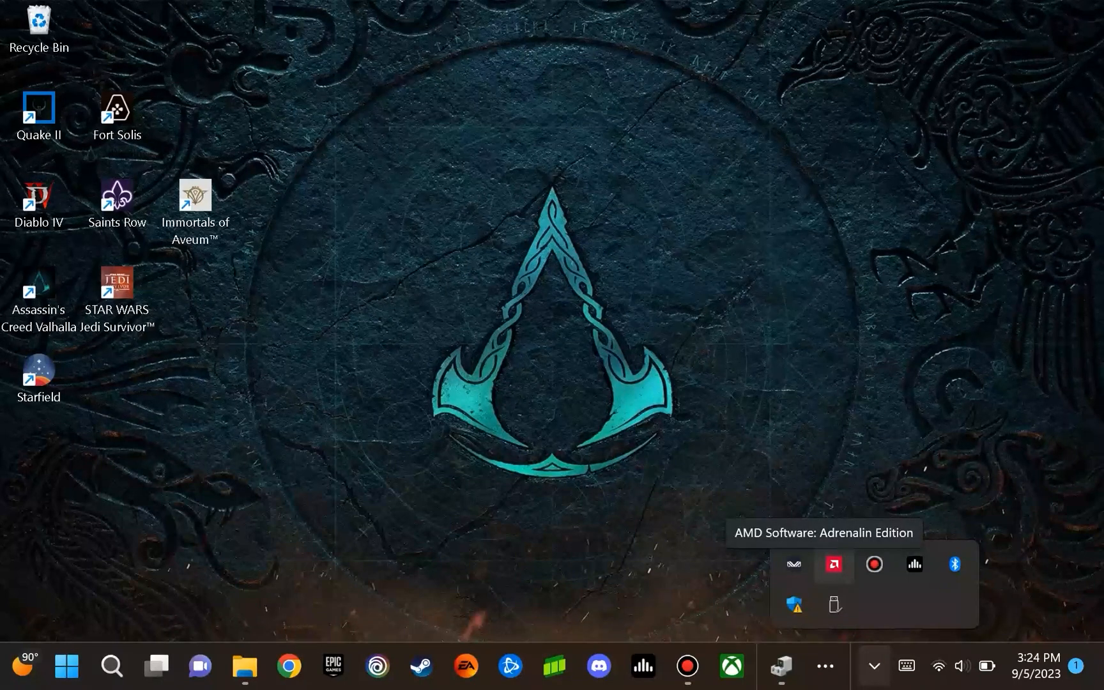
left_click(833, 566)
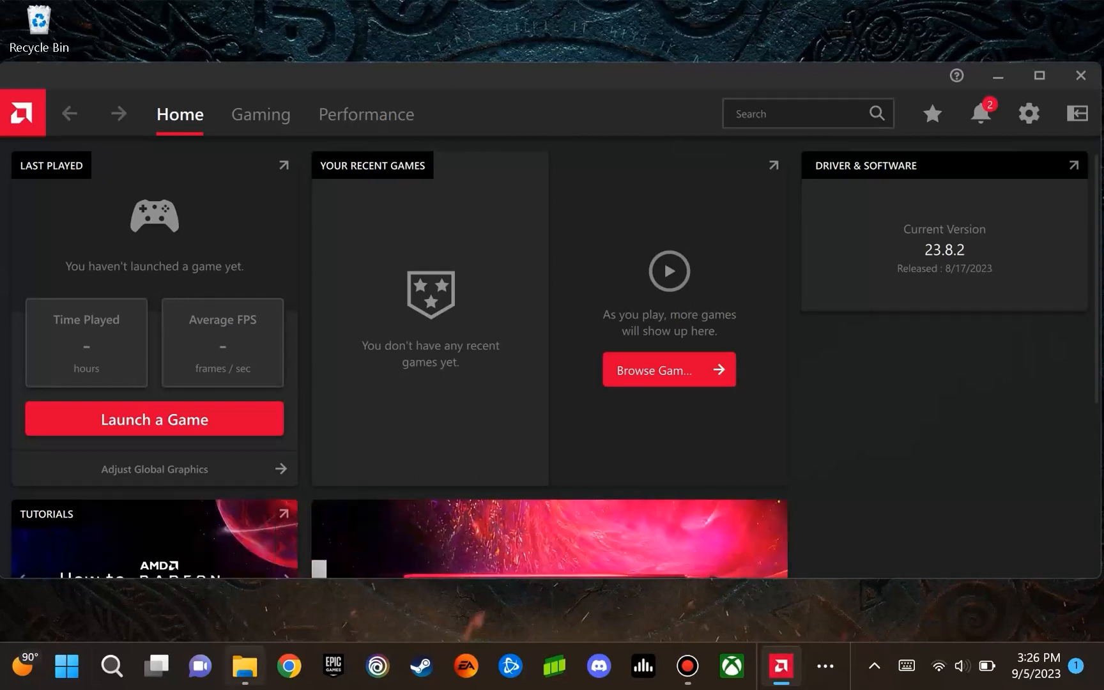
Show the ccc2_install context menu with Open and Run as administrator options
right_click(240, 407)
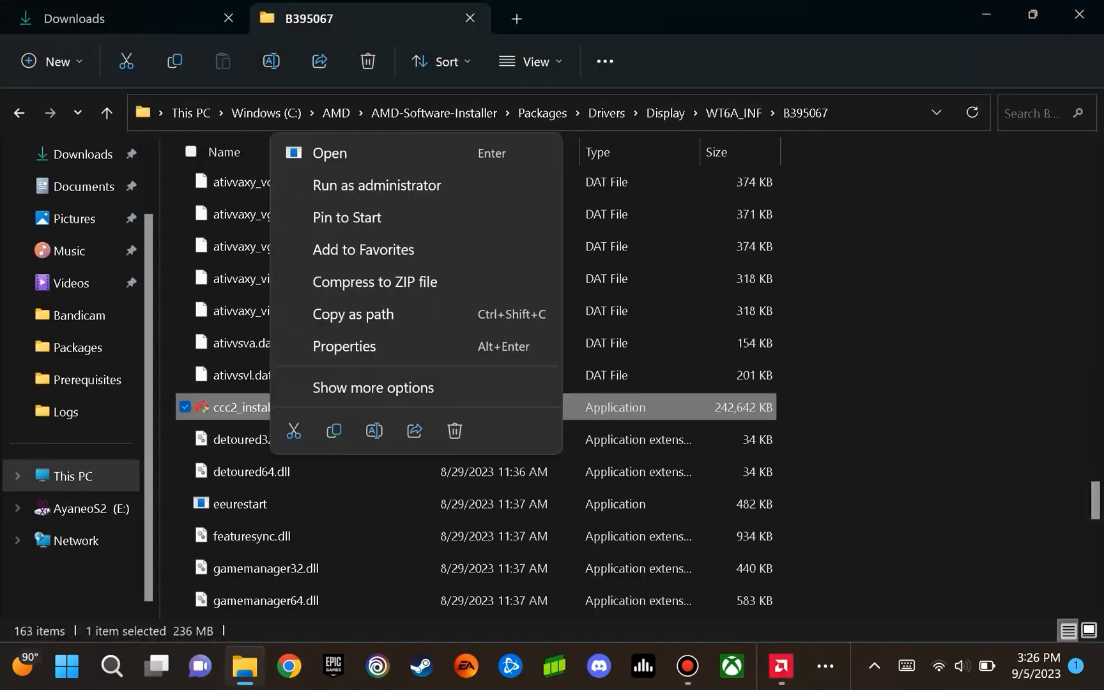
mouse_move(377, 185)
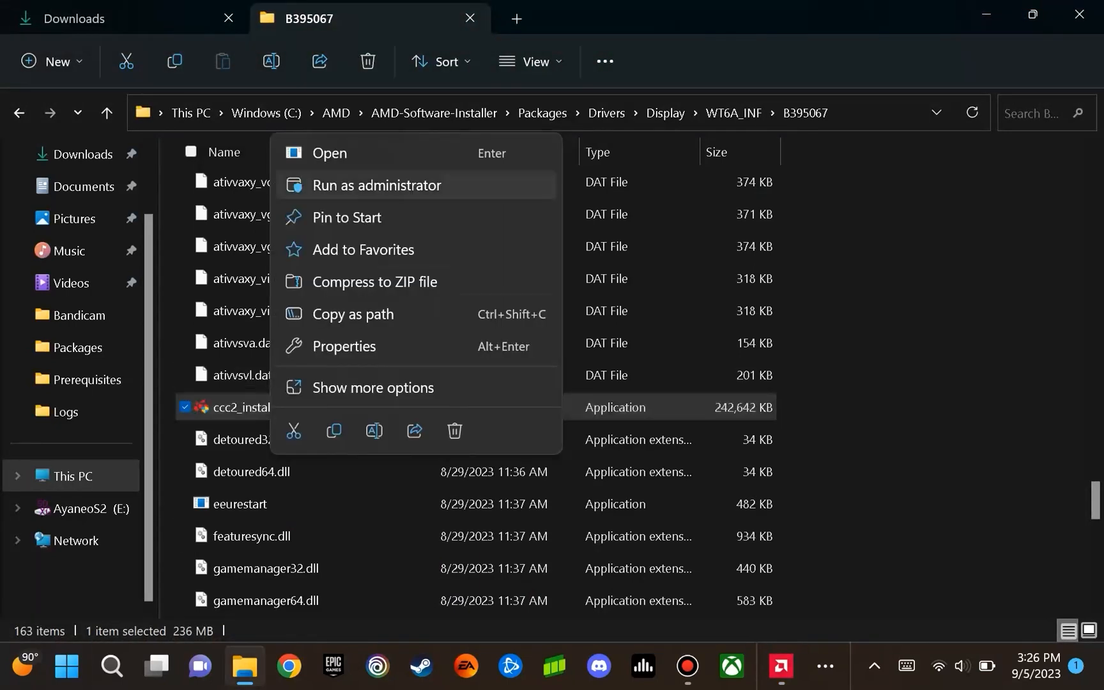